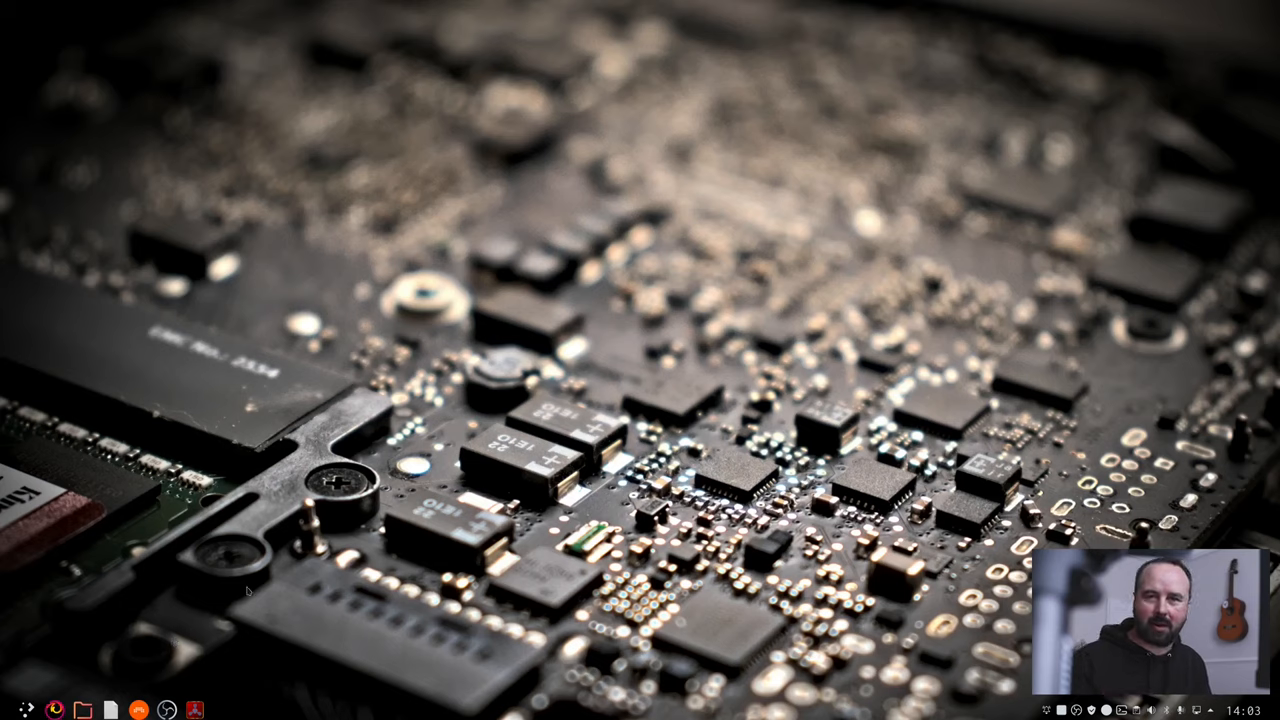
{"action": "mouse_move", "coordinate": [230, 550]}
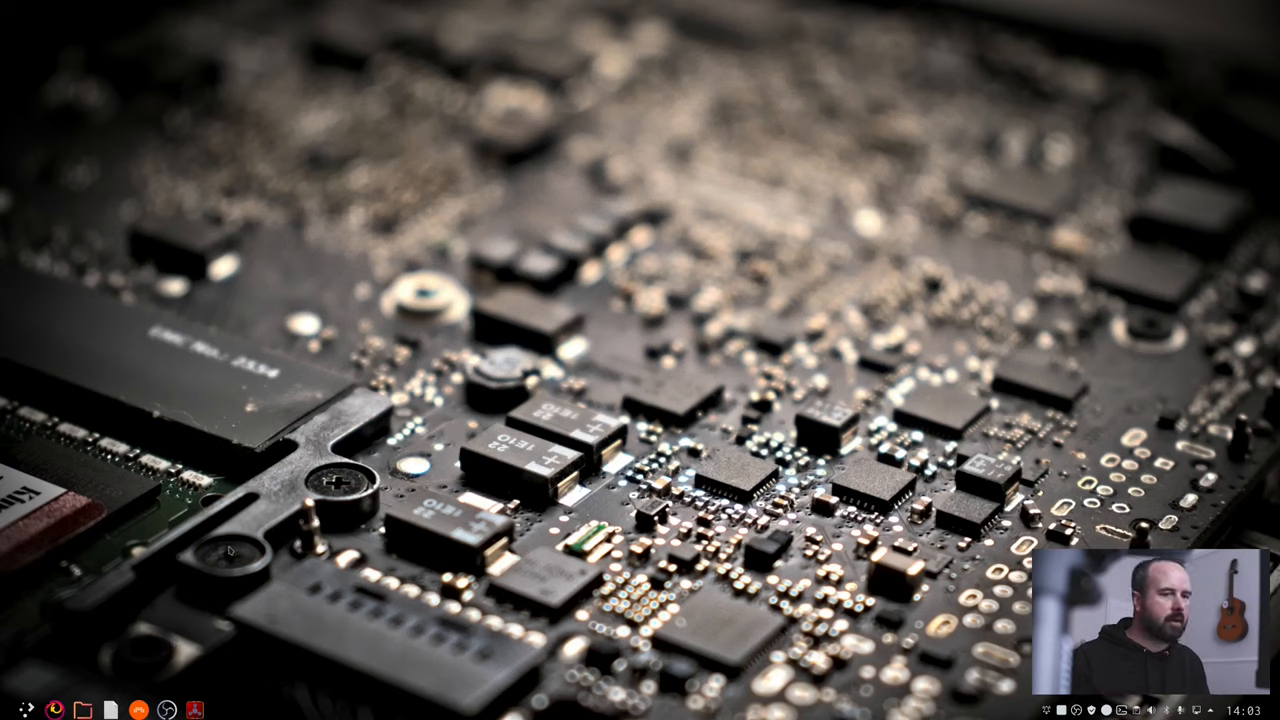
Step: Open the software manager from the System category and search for 'cadence'
{"action": "left_click", "coordinate": [12, 710]}
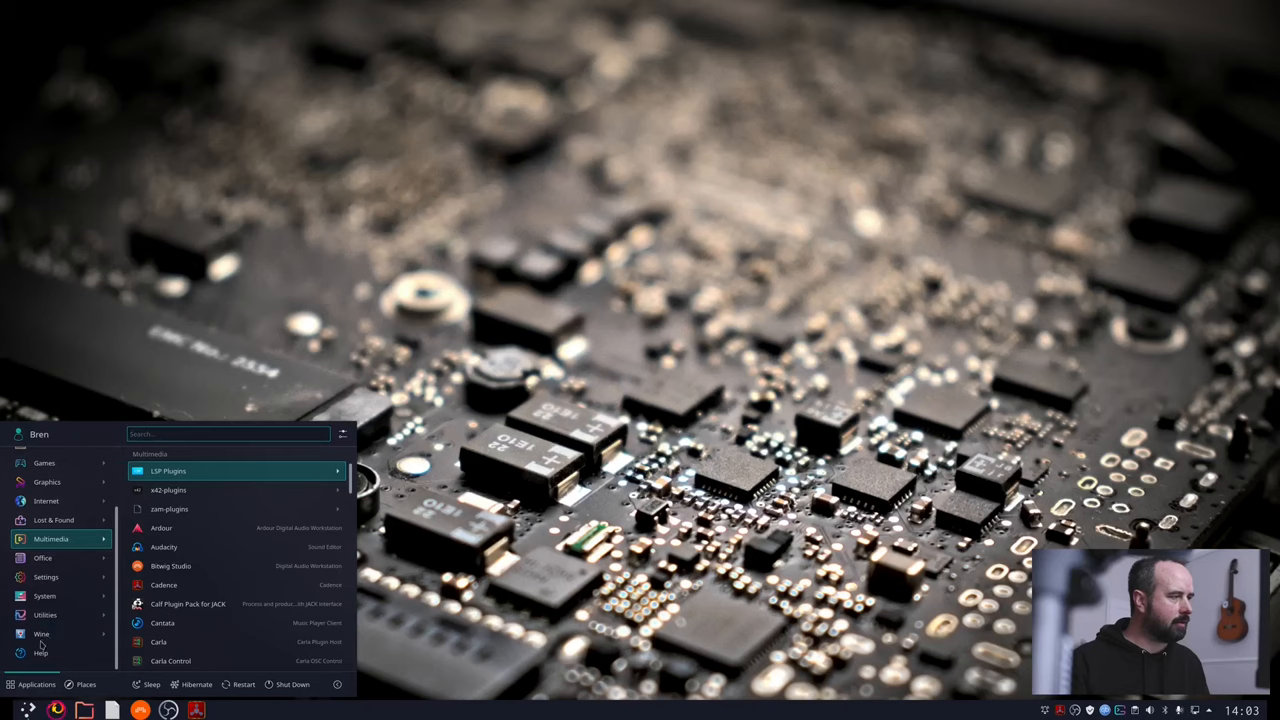
{"action": "left_click", "coordinate": [44, 596]}
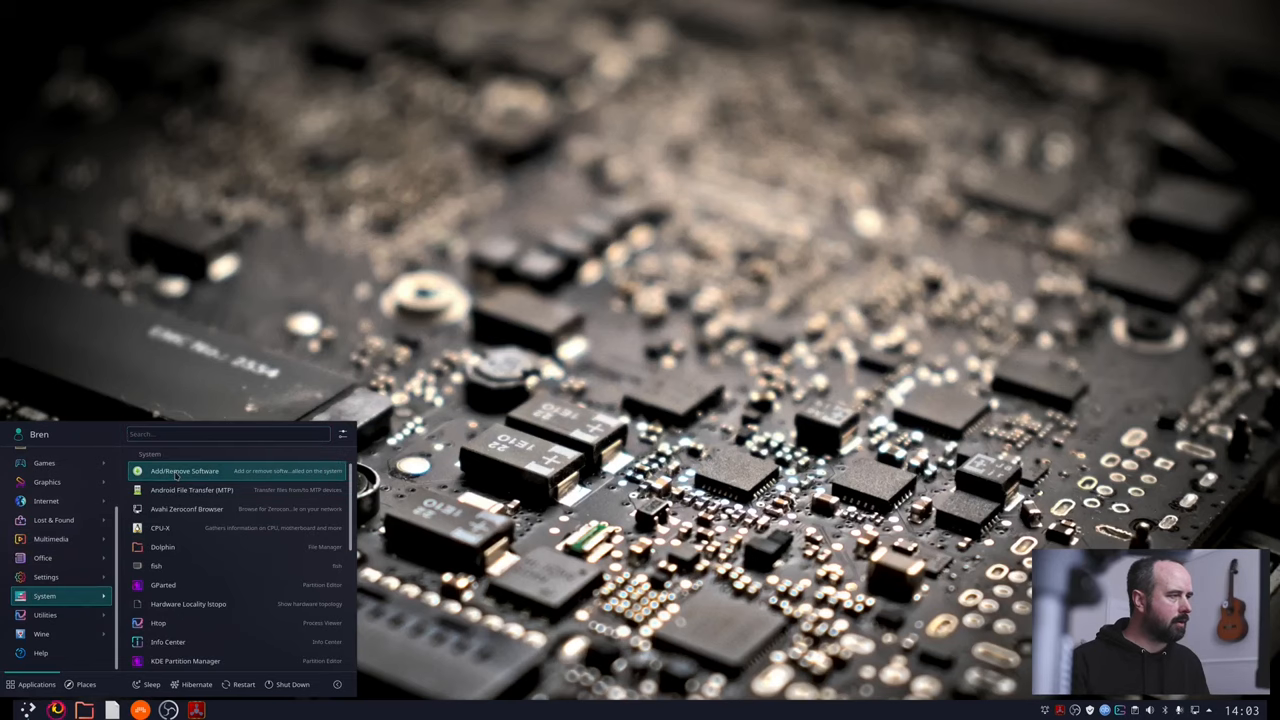
{"action": "left_click", "coordinate": [185, 471]}
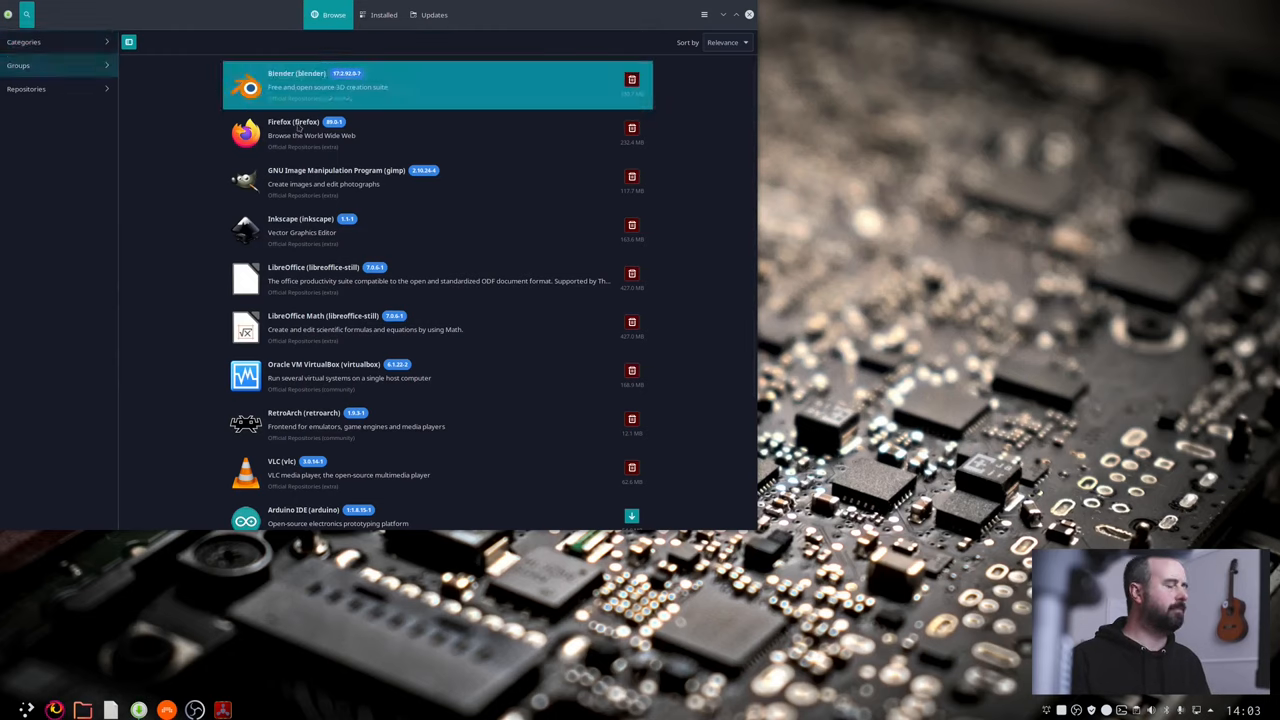
{"action": "type", "text": "cadence"}
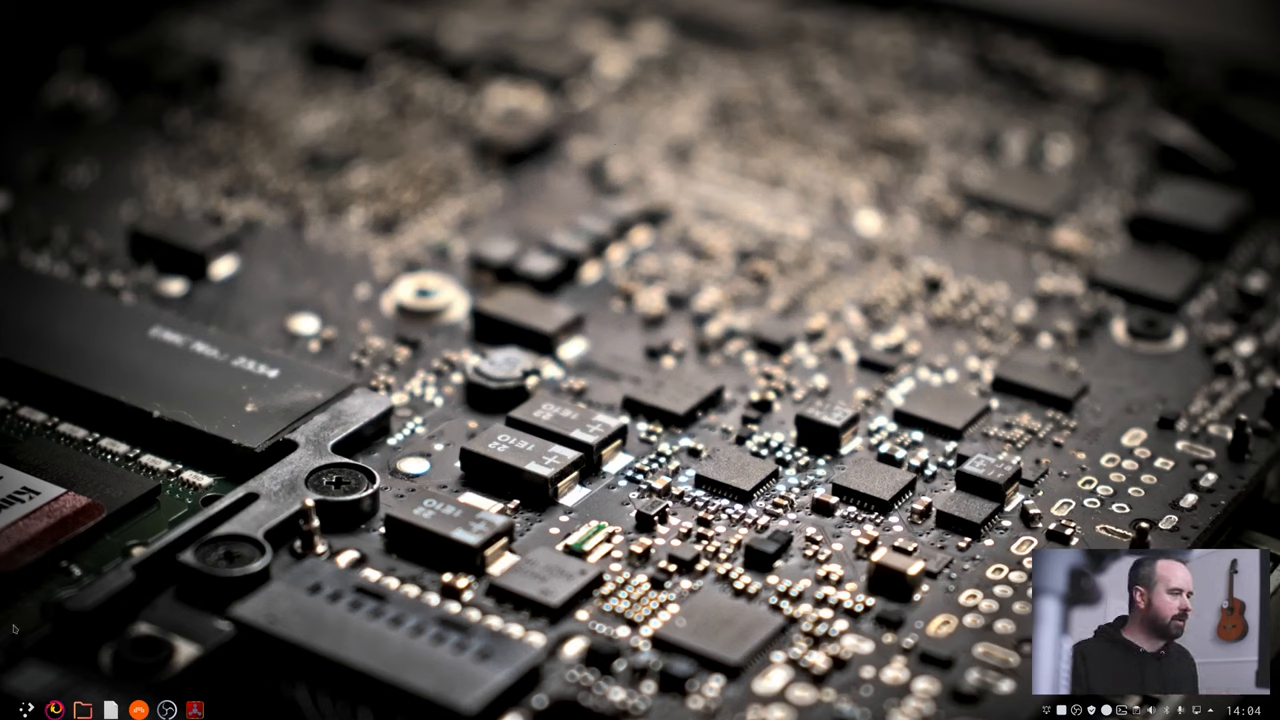
Step: Search the application launcher for 'terminal' and launch Konsole
{"action": "left_click", "coordinate": [33, 709]}
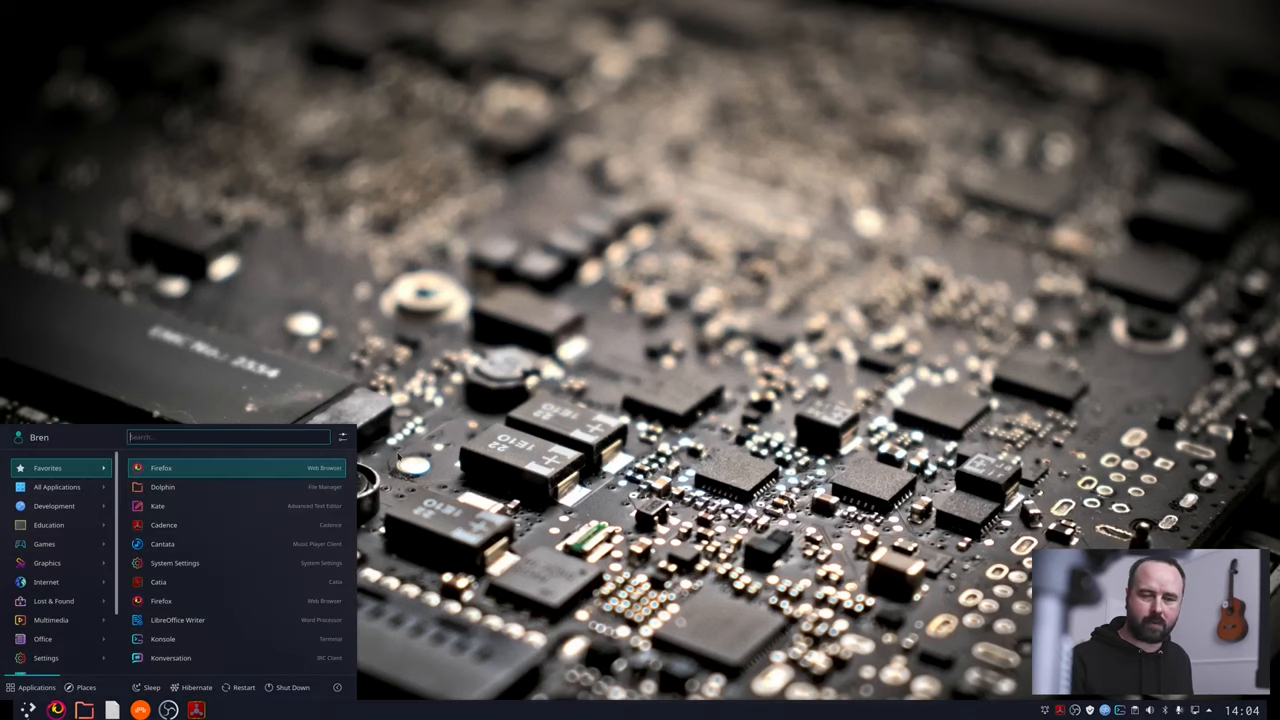
{"action": "mouse_move", "coordinate": [792, 323]}
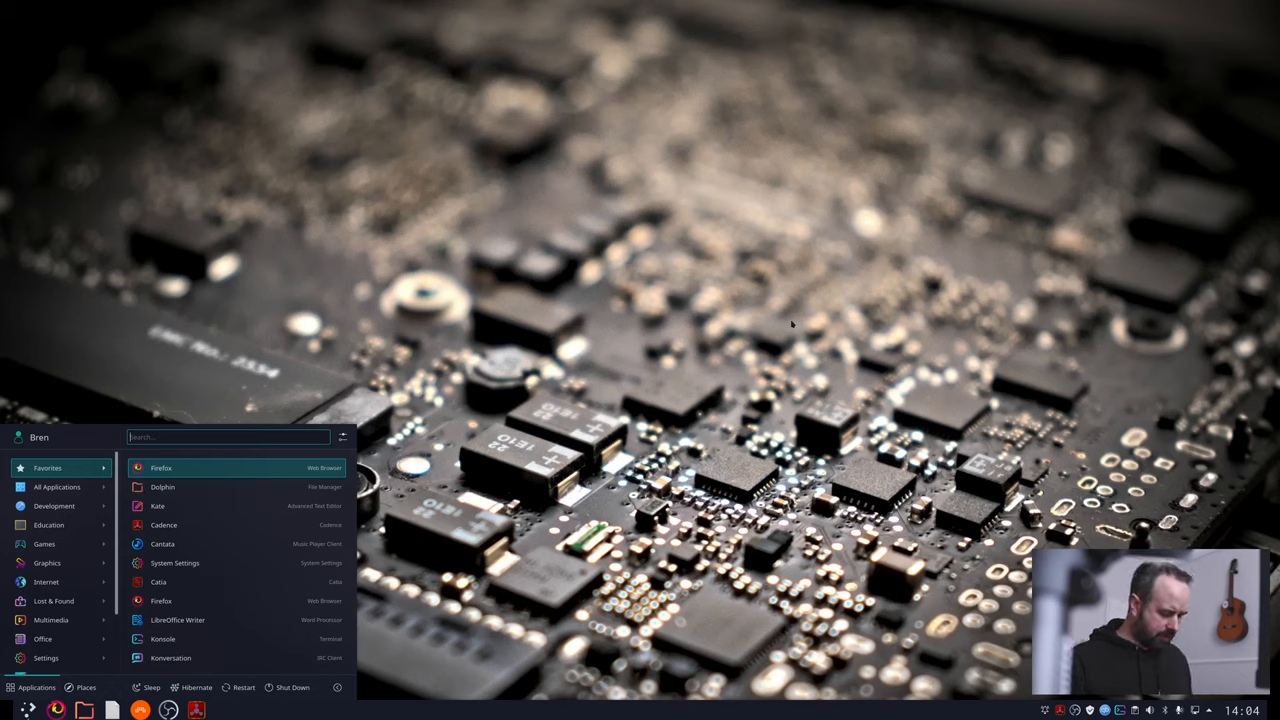
{"action": "type", "text": "terminal"}
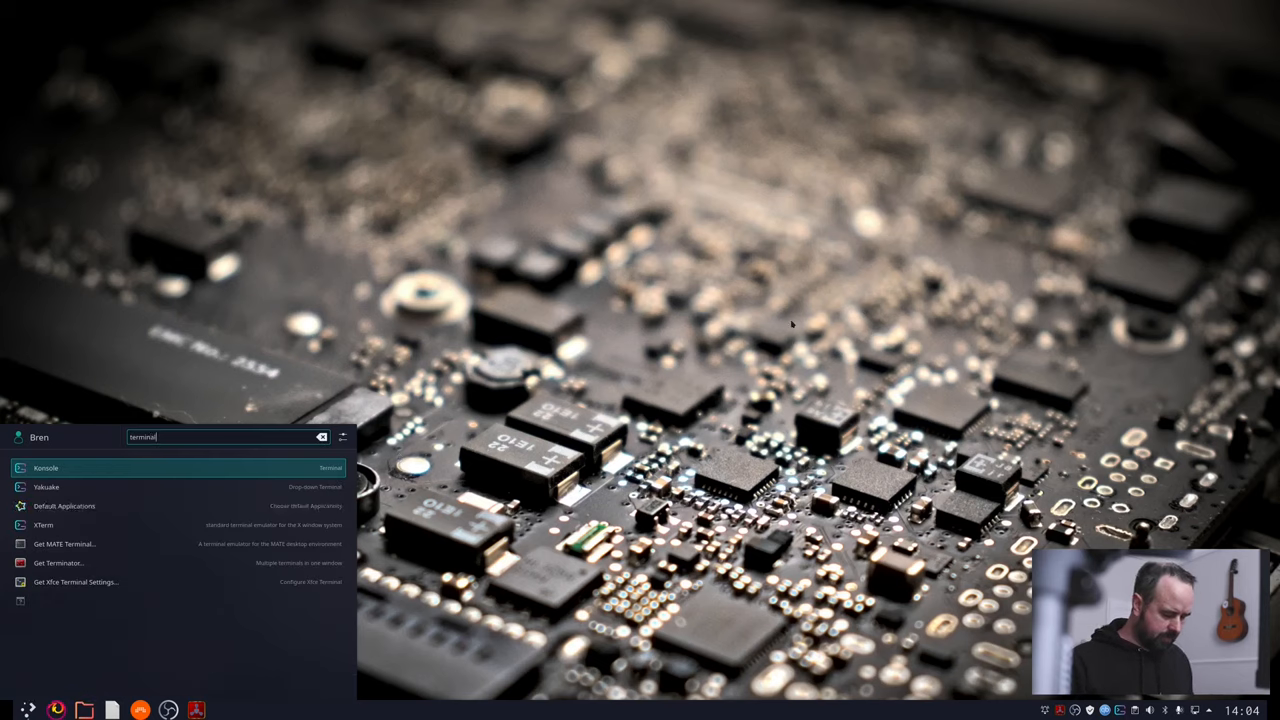
{"action": "left_click", "coordinate": [46, 467]}
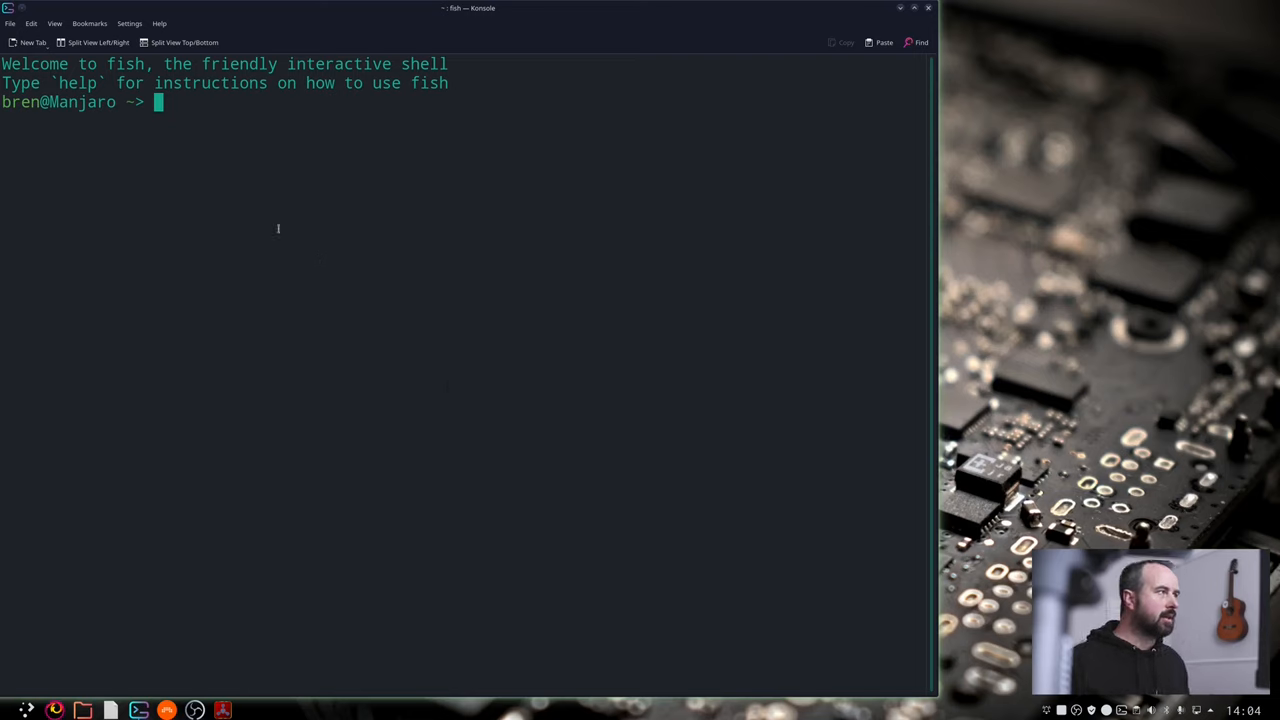
Step: Enter 'sudo groupadd audio', then type 'sudo usermod -a -G audio $USER'
{"action": "type", "text": "sudo groupadd audio"}
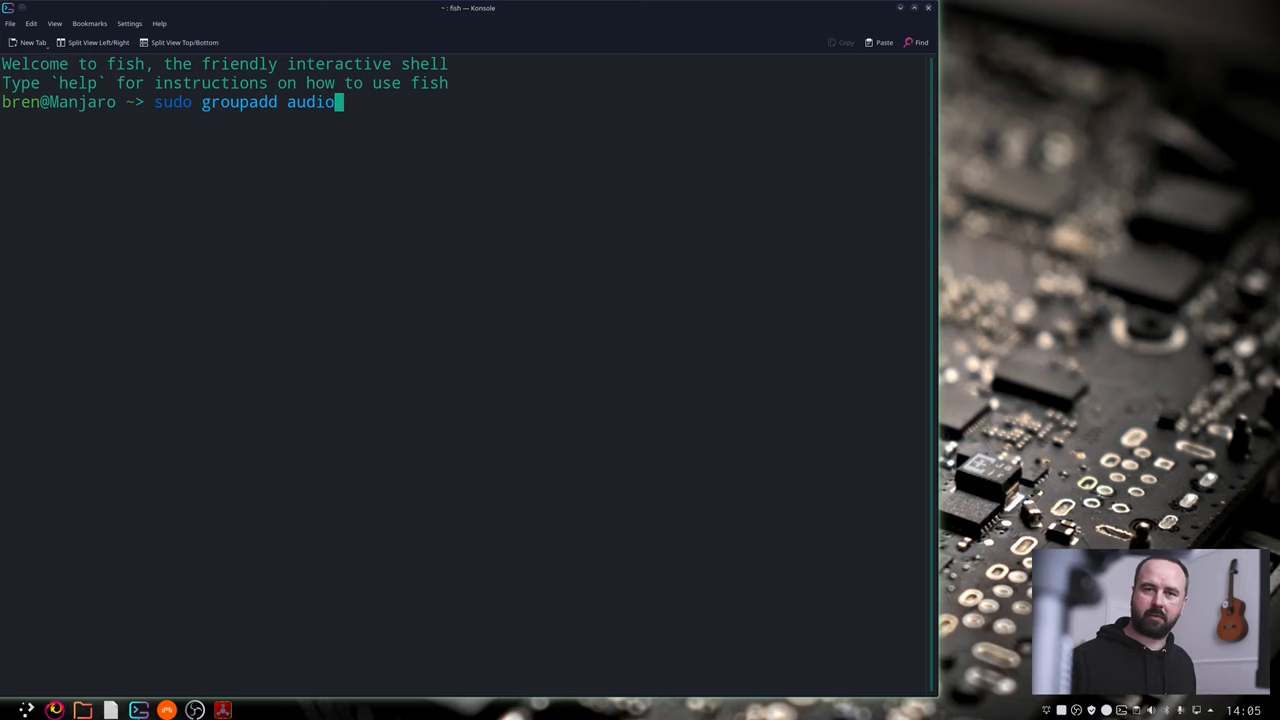
{"action": "key", "text": "BackSpace"}
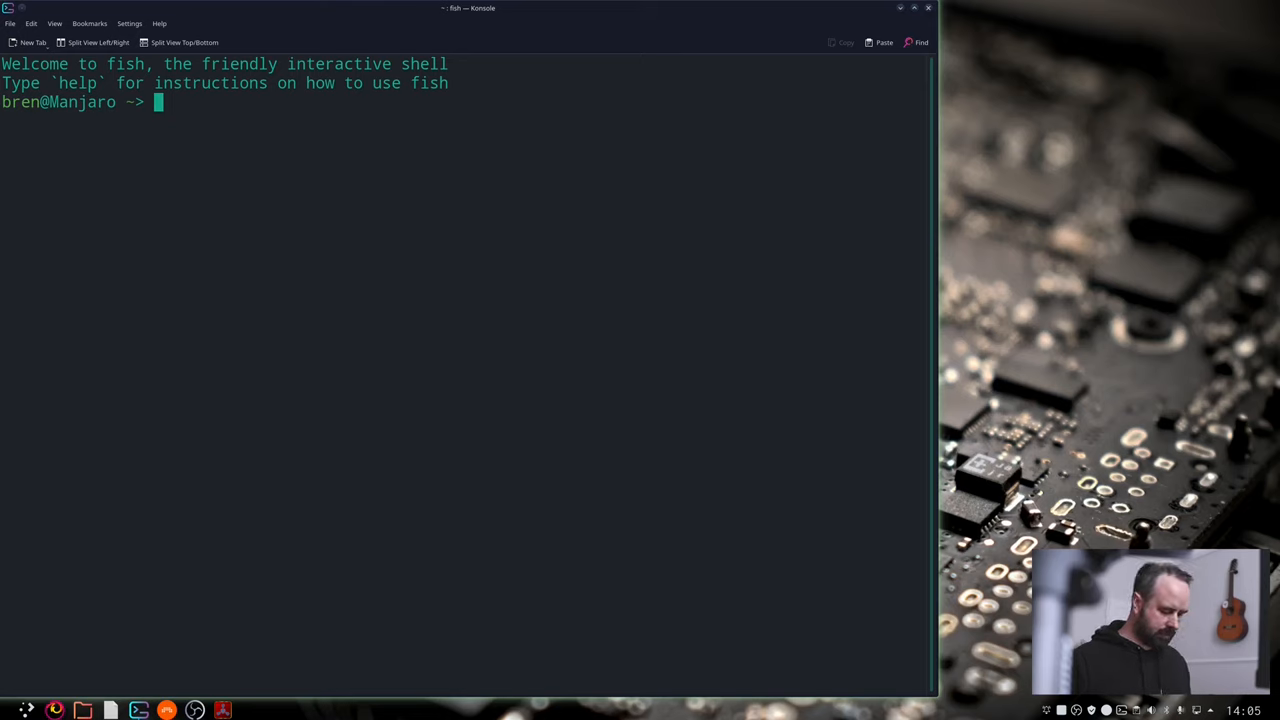
{"action": "type", "text": "sudo usermod -a -G audio $USER"}
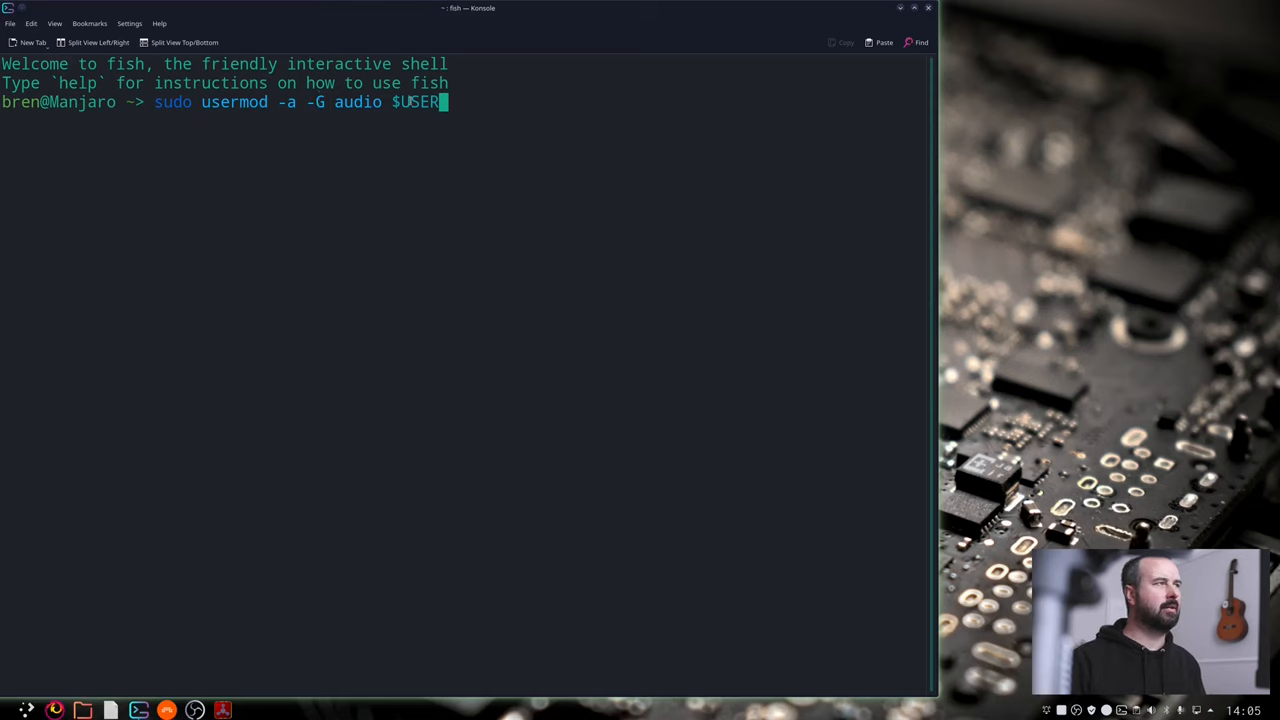
{"action": "mouse_move", "coordinate": [423, 129]}
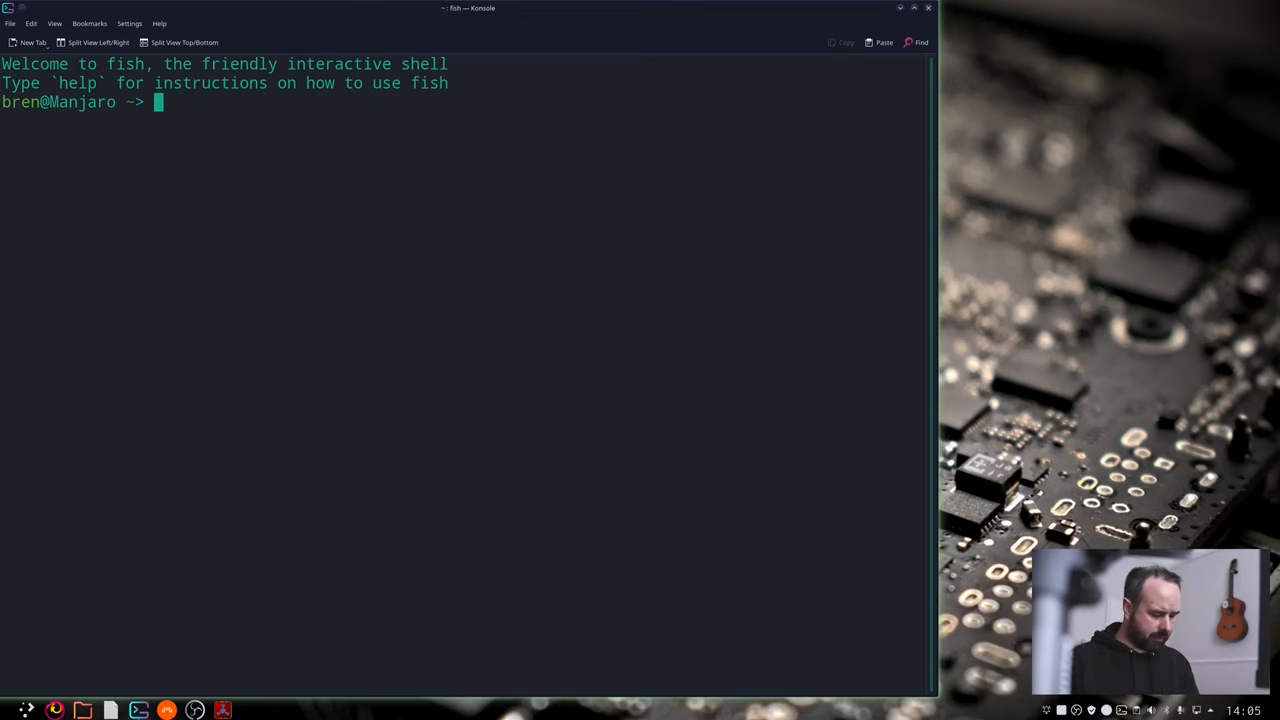
Step: Change to /etc/security, list its files, and open limits.conf with 'sudo nano'
{"action": "type", "text": "cd /etc/security"}
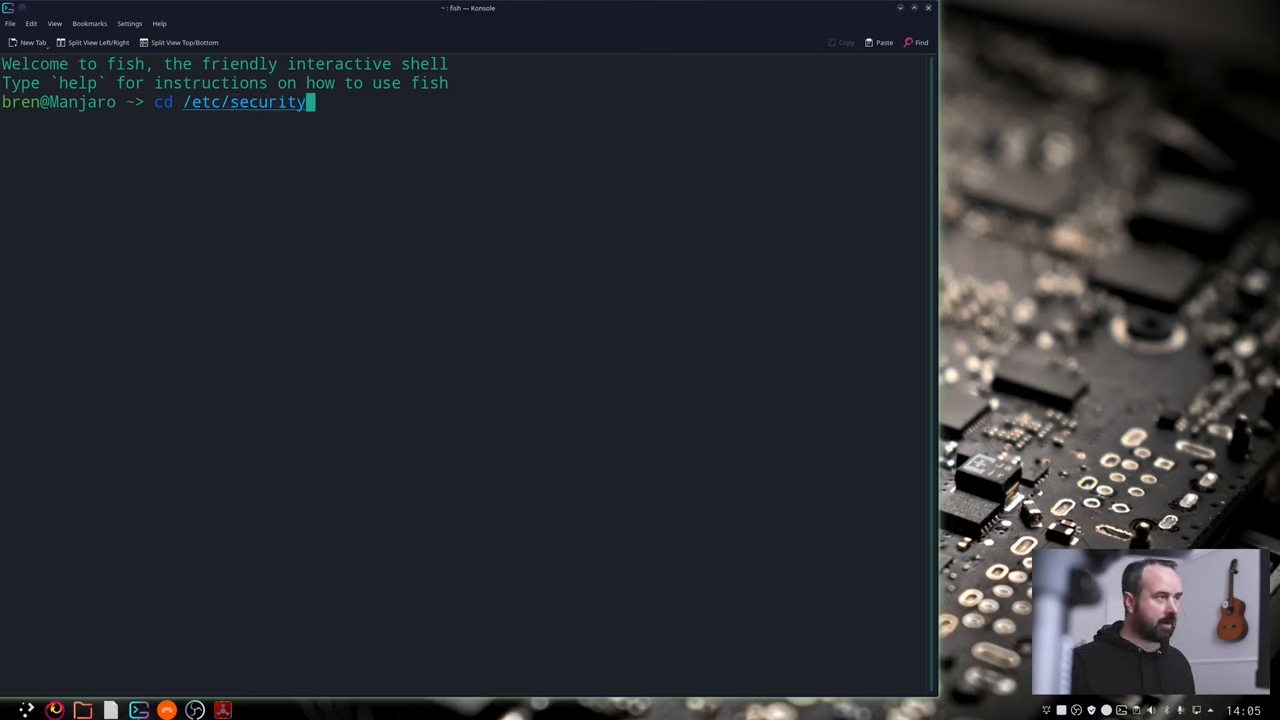
{"action": "key", "text": "Return"}
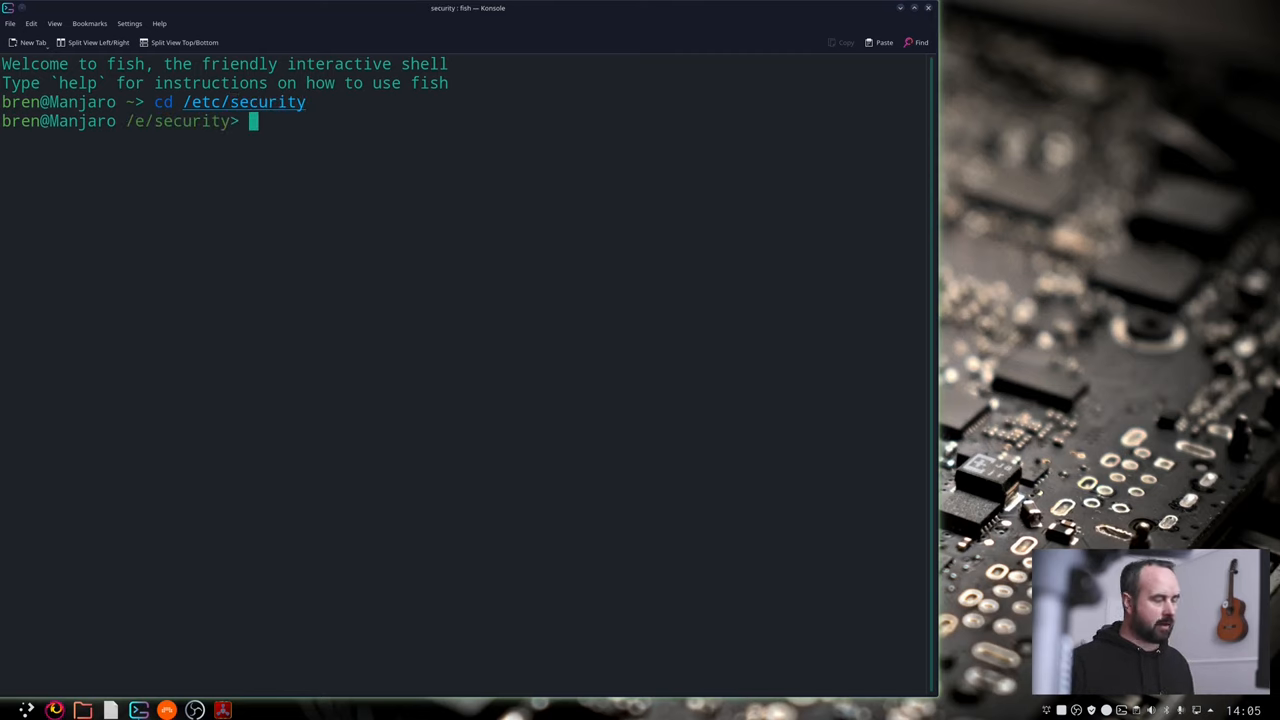
{"action": "type", "text": "ls"}
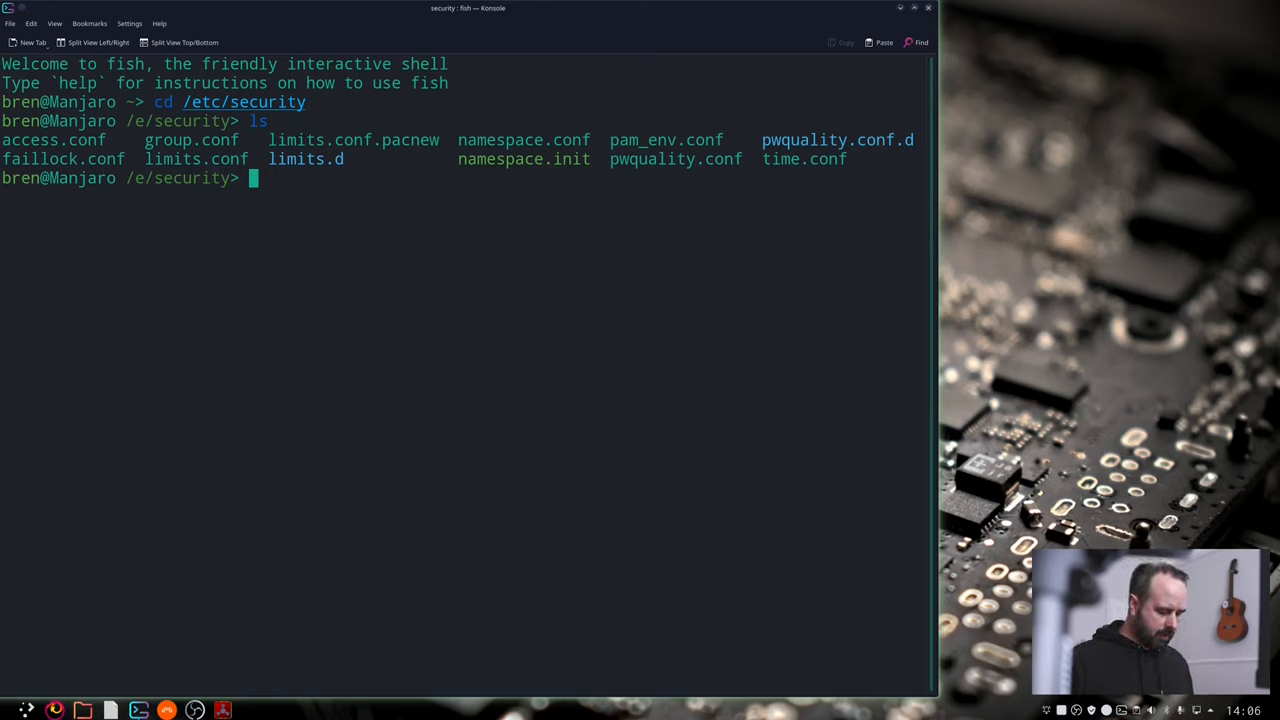
{"action": "type", "text": "sudo nano limits.conf"}
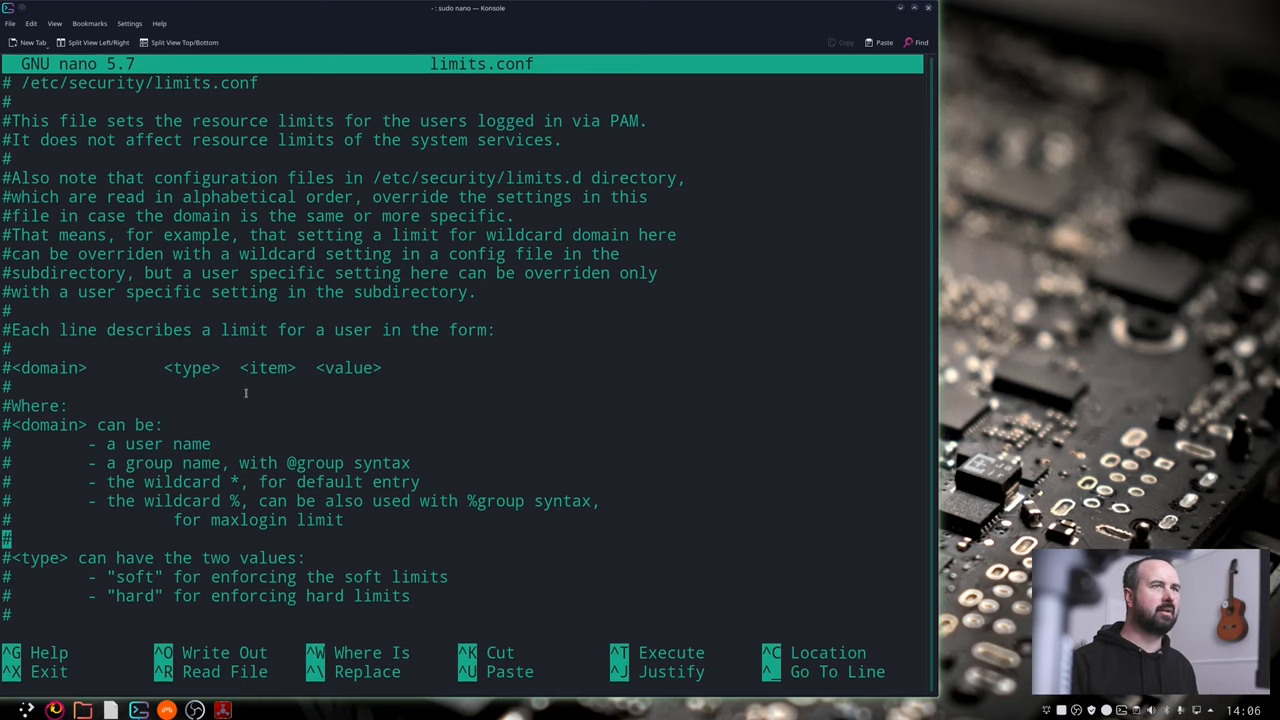
{"action": "scroll", "scroll_direction": "down", "scroll_amount": 3}
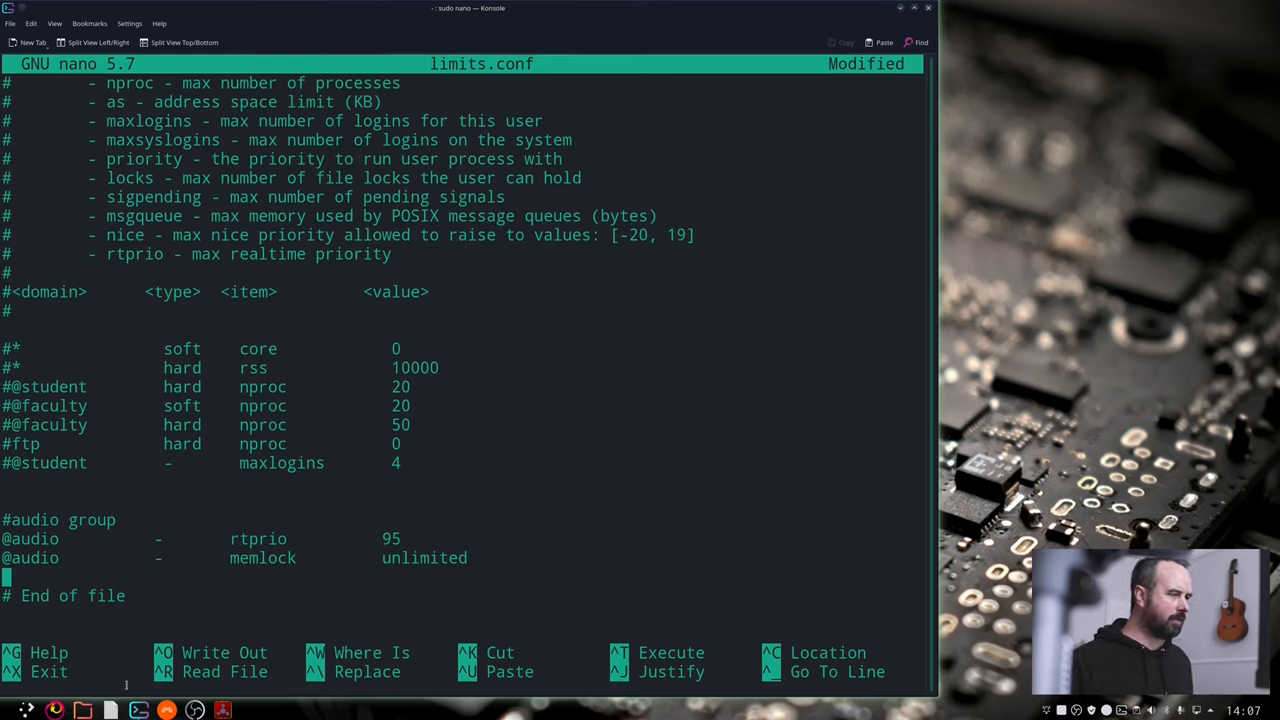
{"action": "mouse_move", "coordinate": [235, 643]}
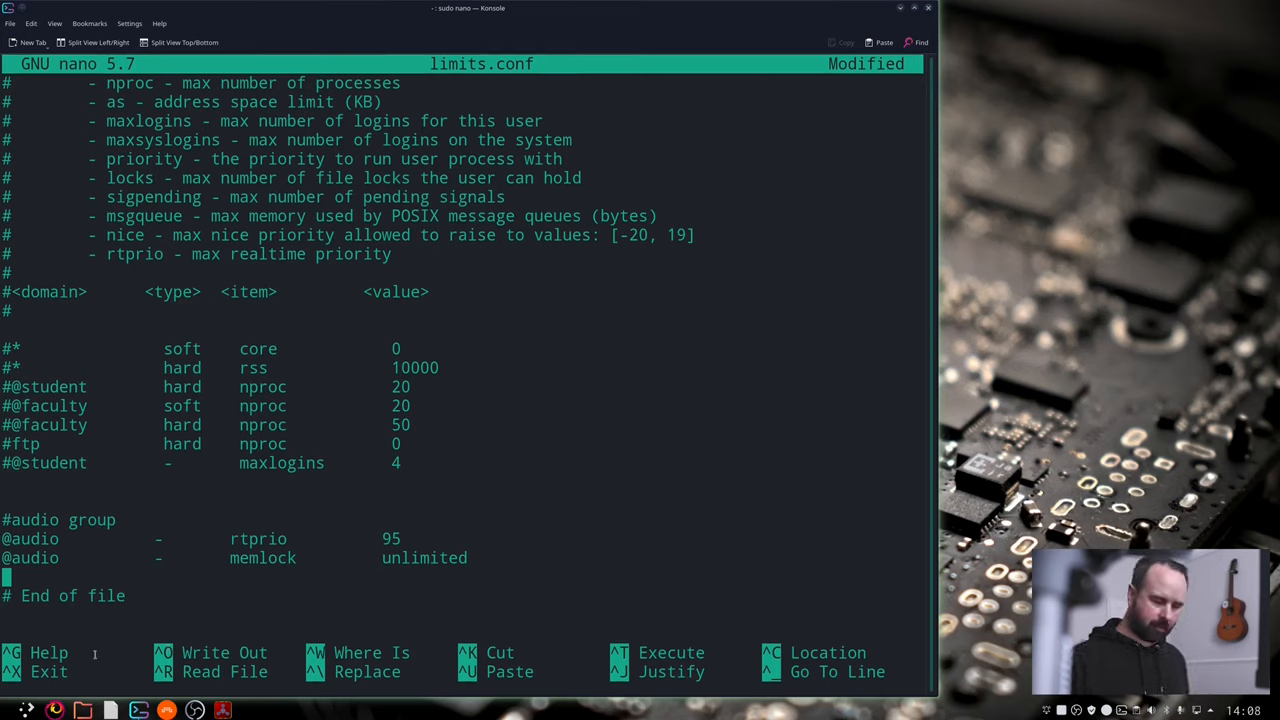
{"action": "key", "text": "ctrl+x"}
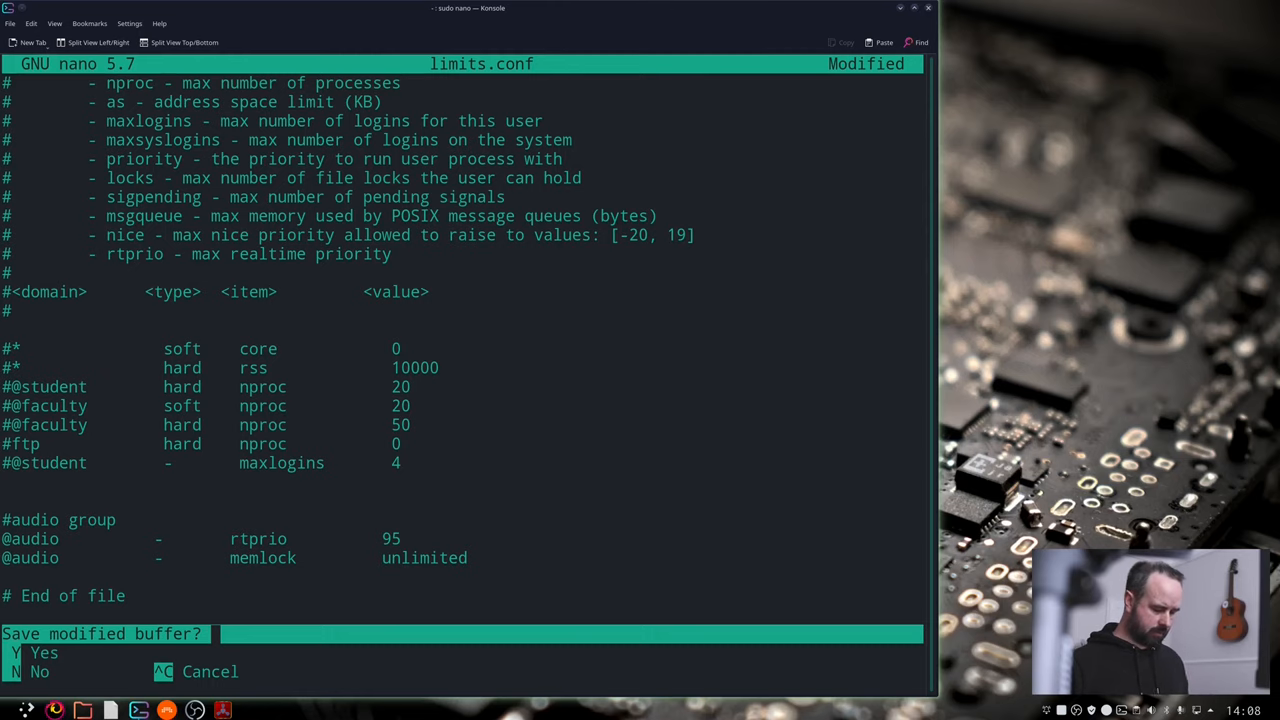
{"action": "key", "text": "n"}
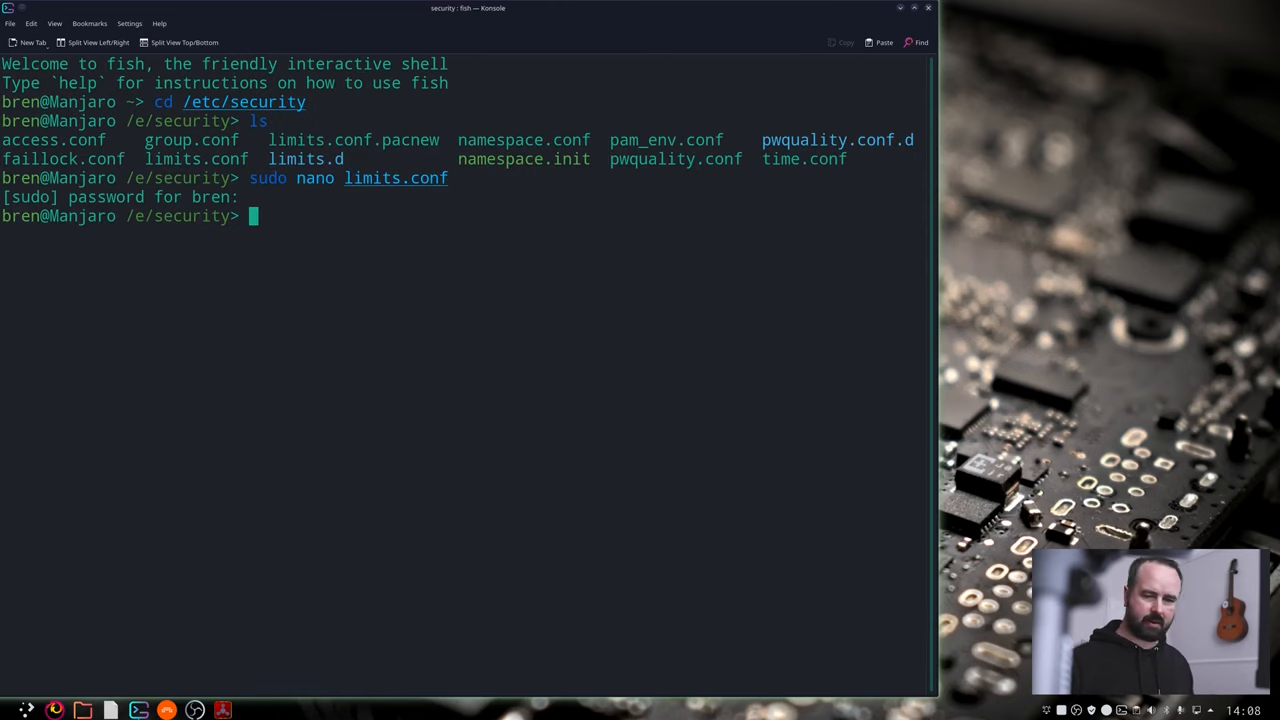
{"action": "mouse_move", "coordinate": [355, 499]}
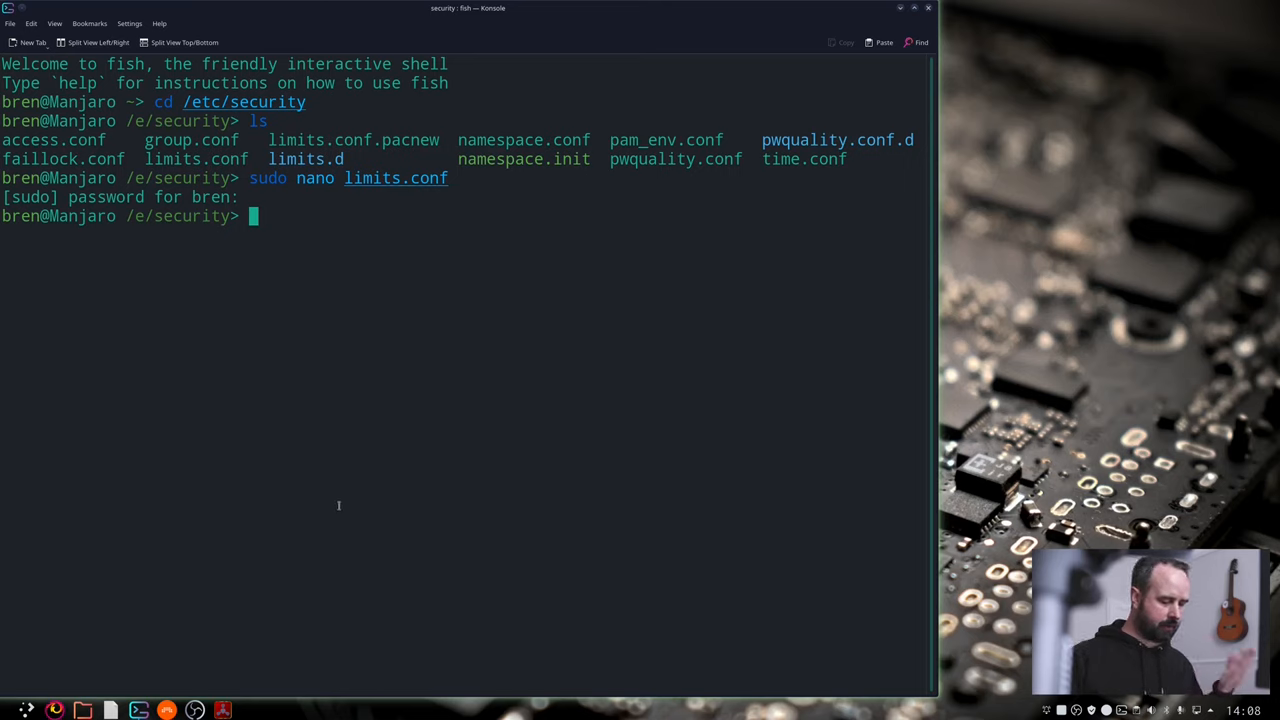
{"action": "mouse_move", "coordinate": [657, 249]}
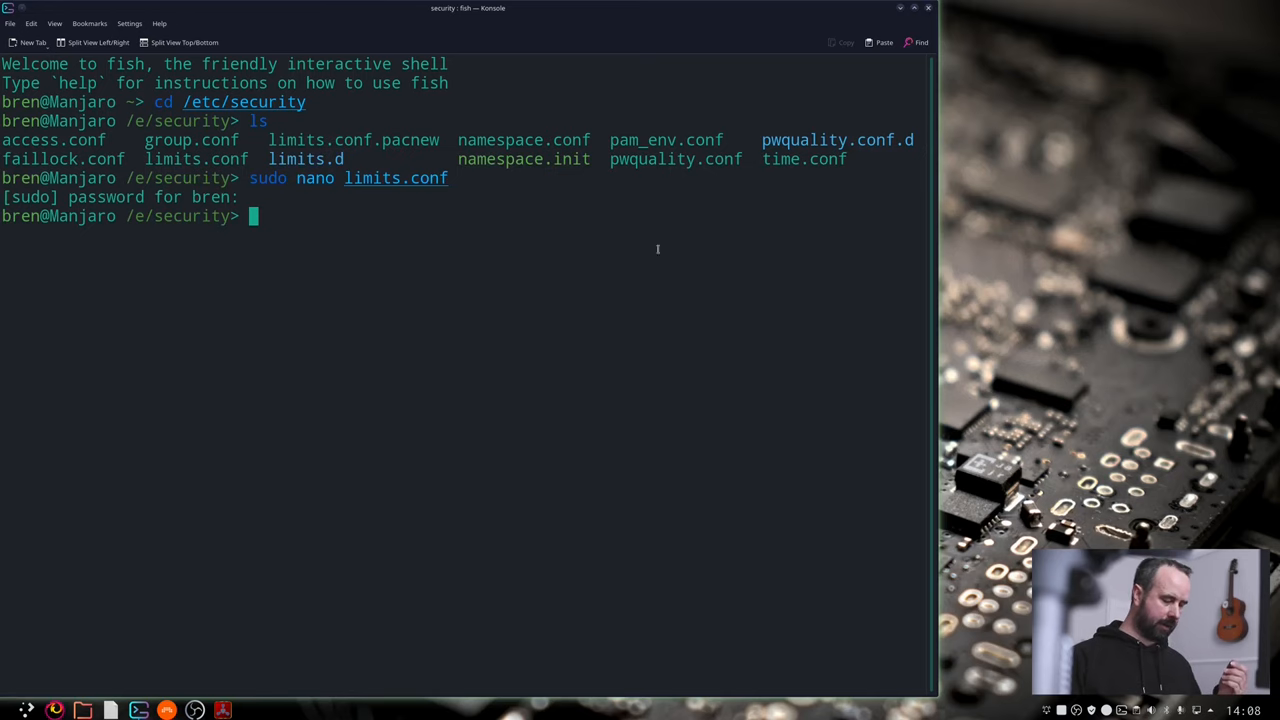
Step: Close Konsole and bring up the launcher's Leave session options
{"action": "left_click", "coordinate": [35, 710]}
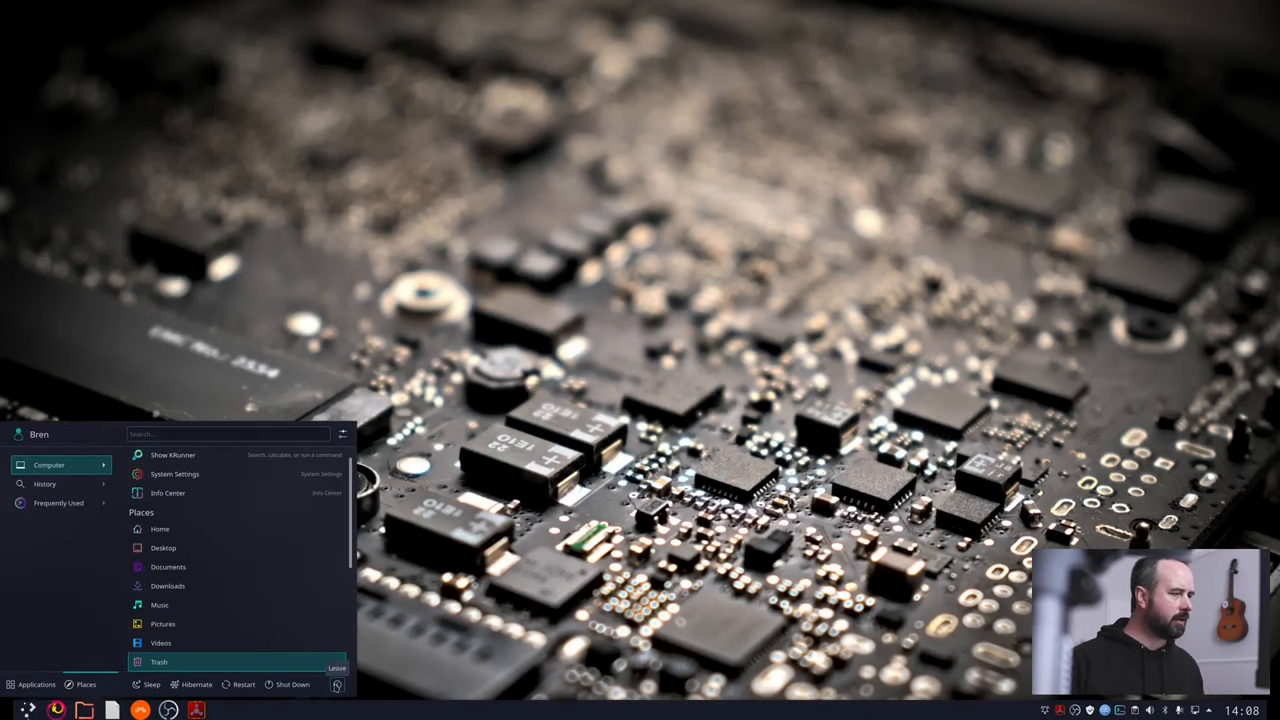
{"action": "left_click", "coordinate": [338, 668]}
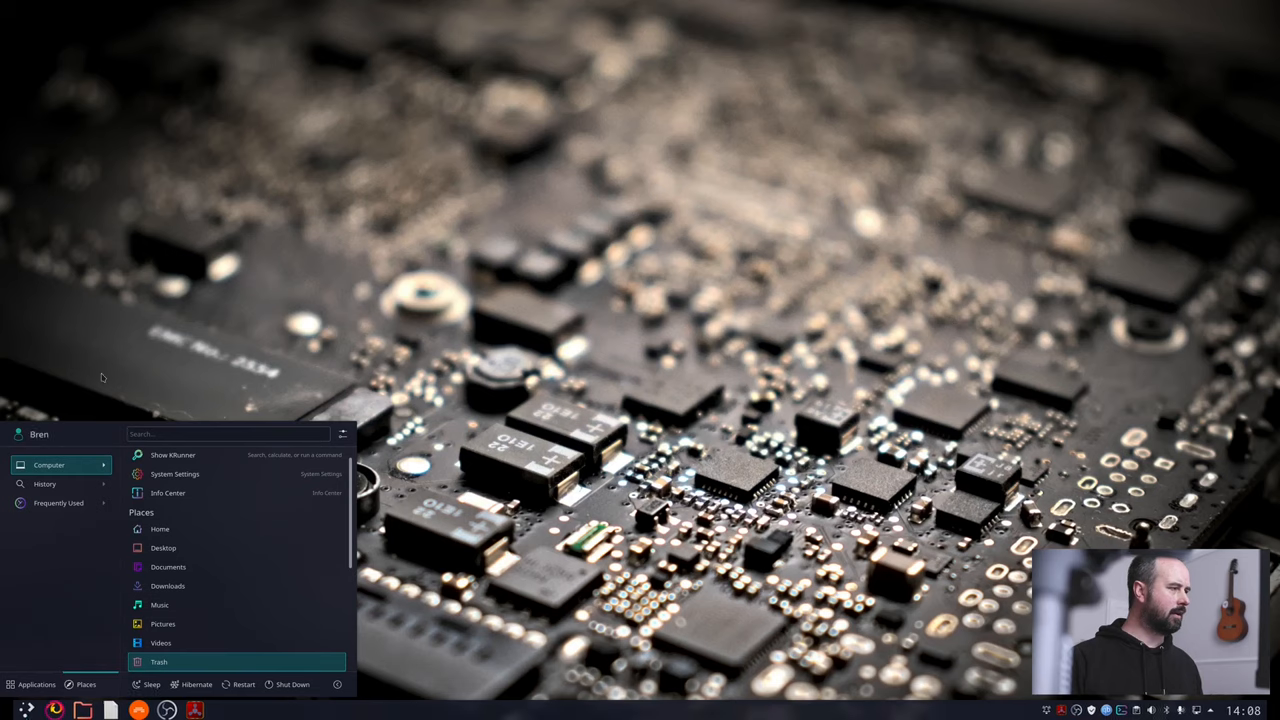
Step: Launch Cadence and verify System Checks reports 'User in audio group: Yes'
{"action": "left_click", "coordinate": [9, 710]}
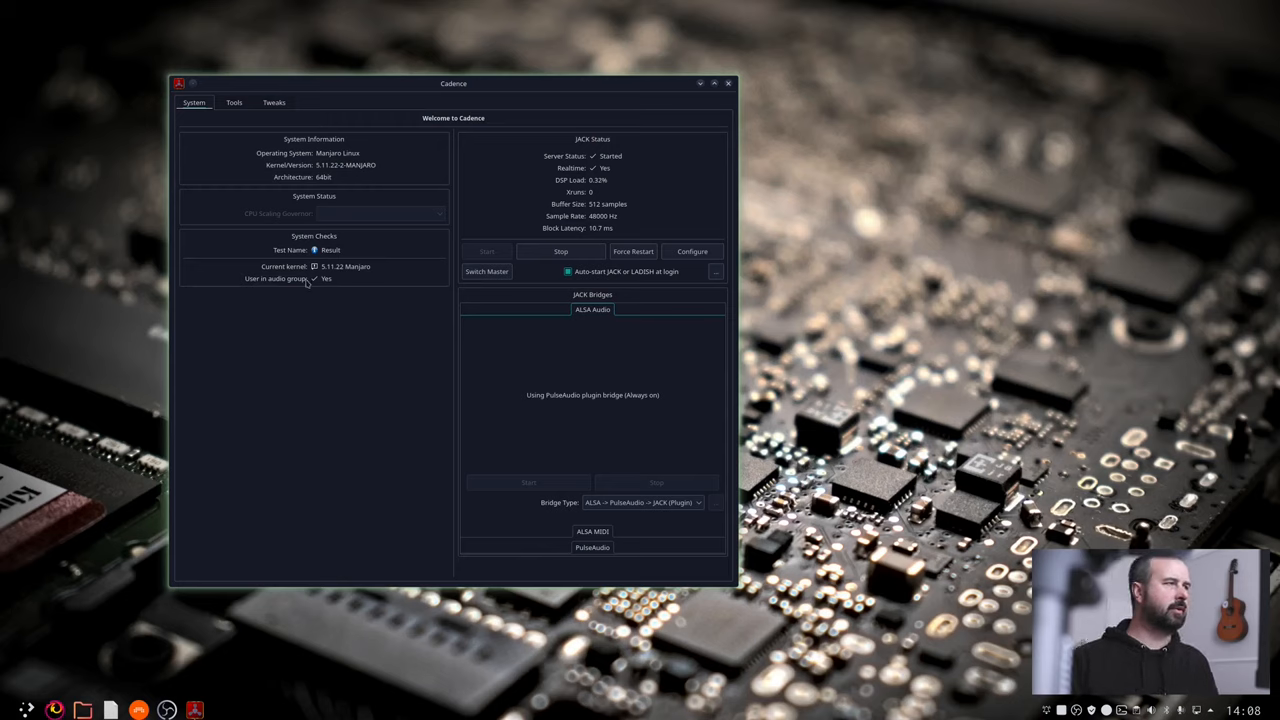
{"action": "left_click", "coordinate": [692, 251]}
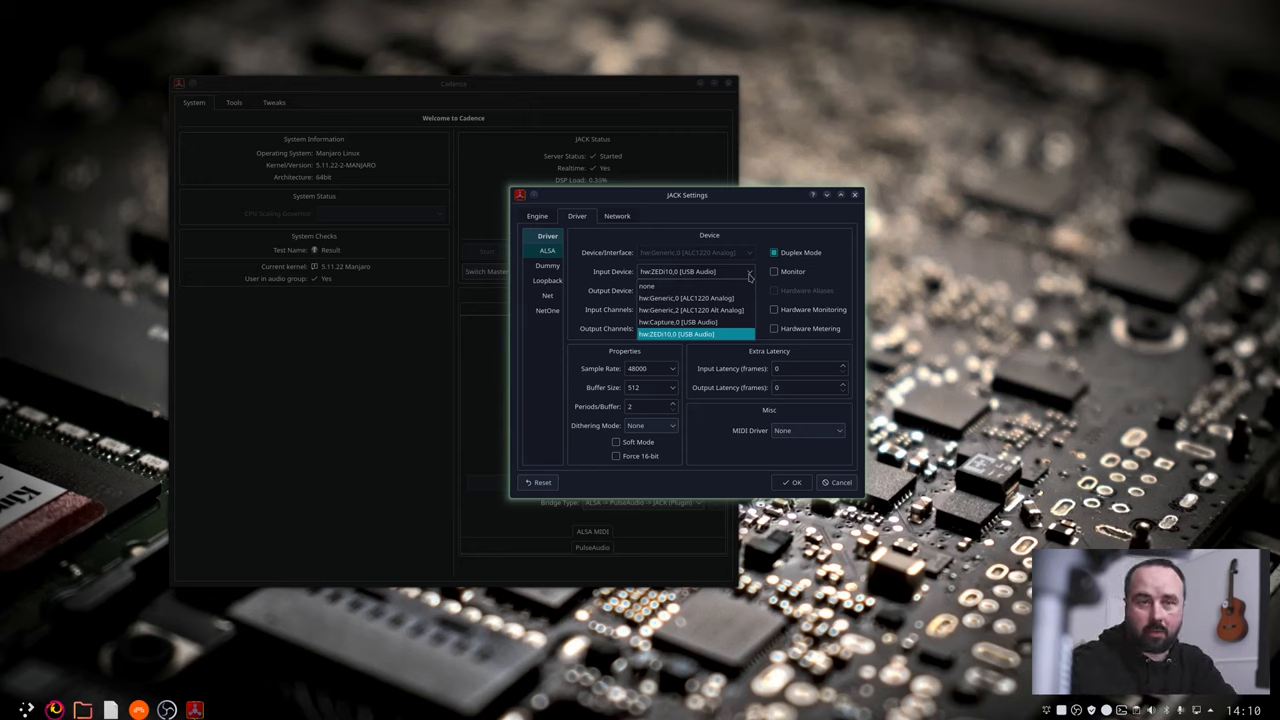
{"action": "mouse_move", "coordinate": [747, 280]}
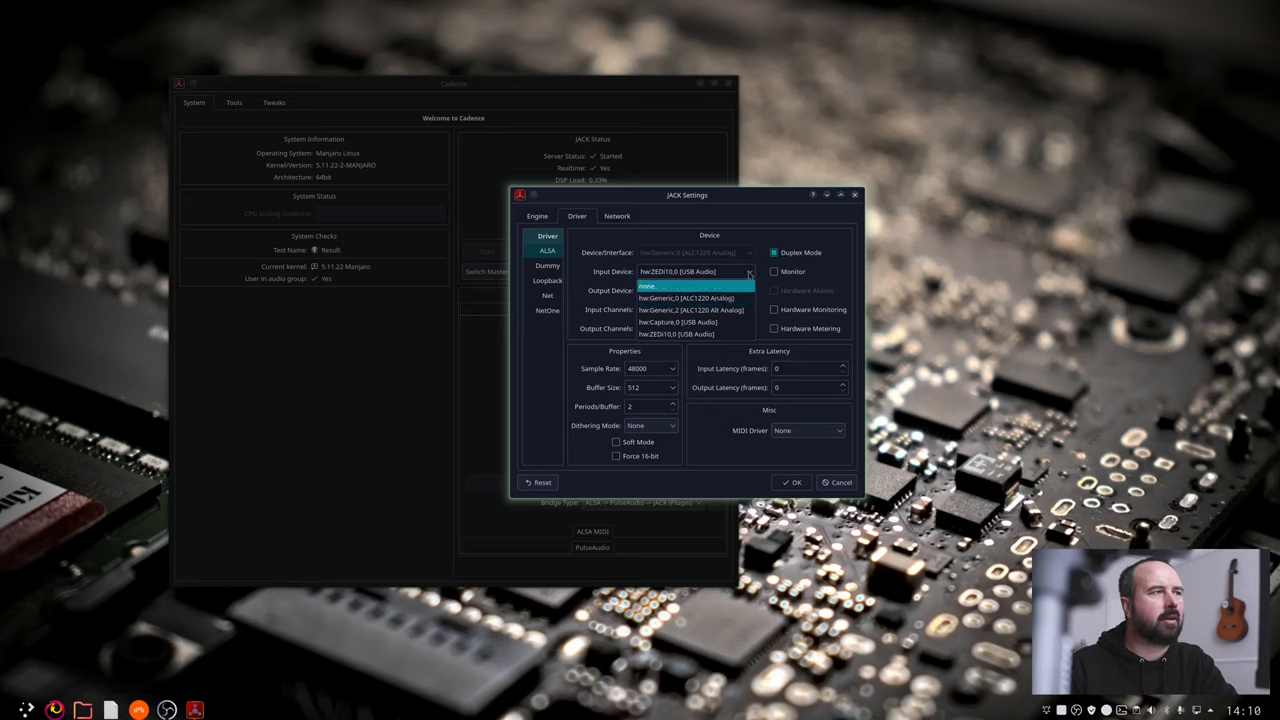
Step: Set hw:ZEDi10,0 [USB Audio] as JACK input and output device, buffer size 512
{"action": "left_click", "coordinate": [677, 333]}
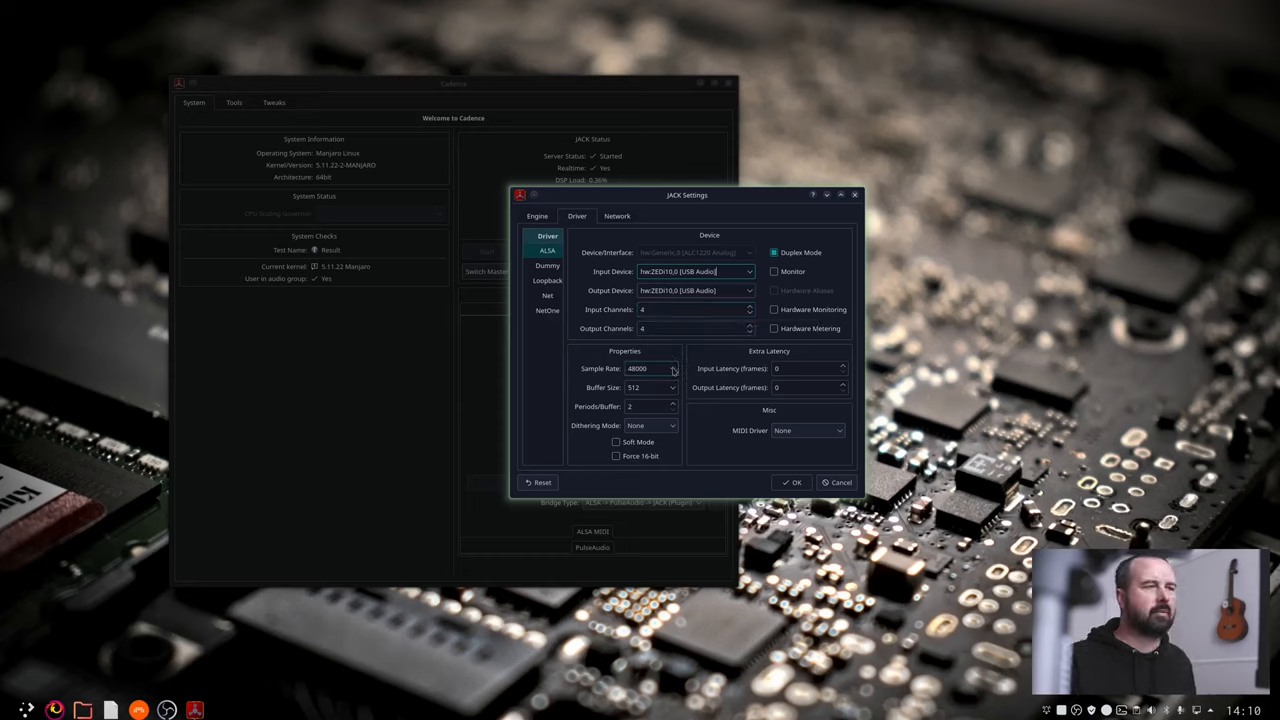
{"action": "left_click", "coordinate": [674, 368]}
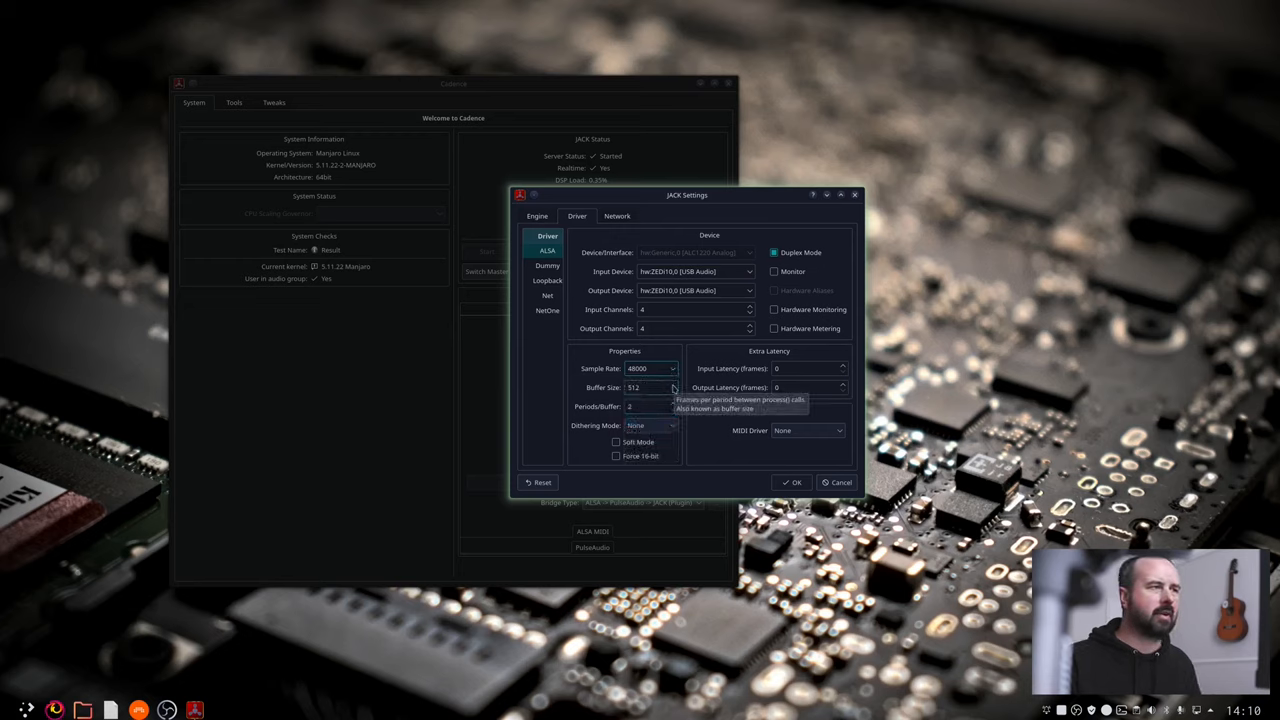
{"action": "left_click", "coordinate": [650, 387]}
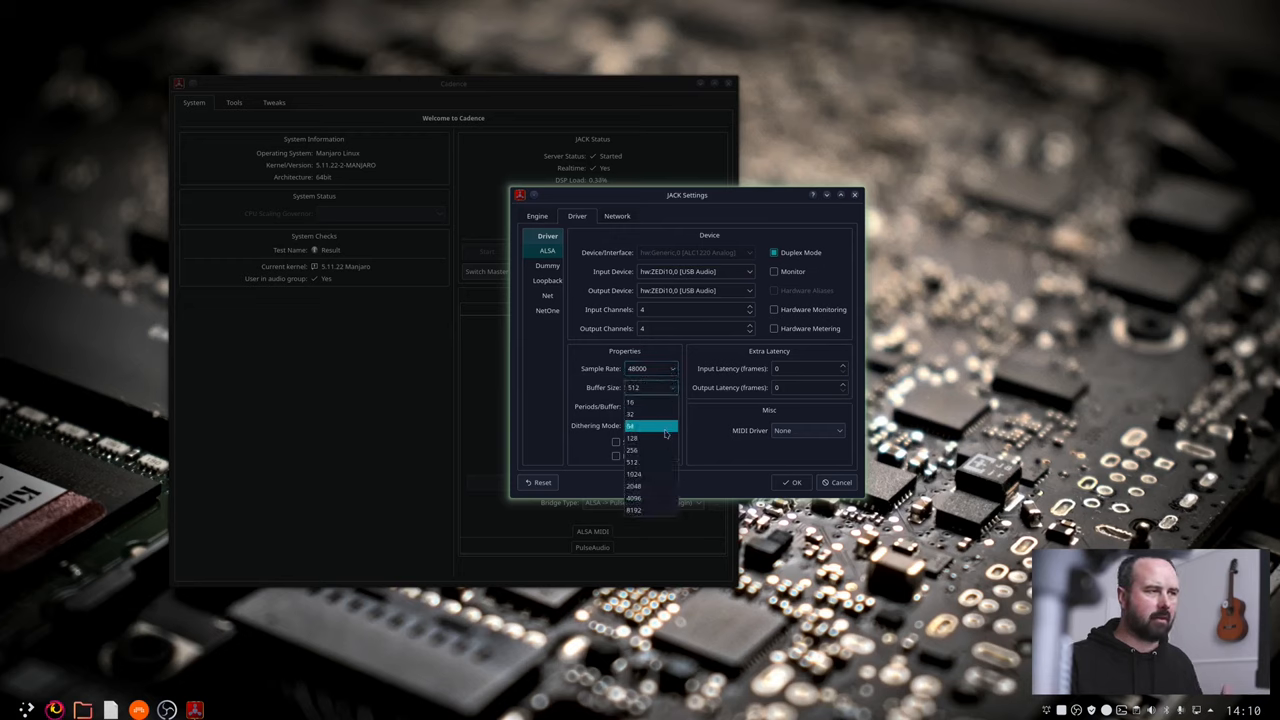
{"action": "mouse_move", "coordinate": [650, 474]}
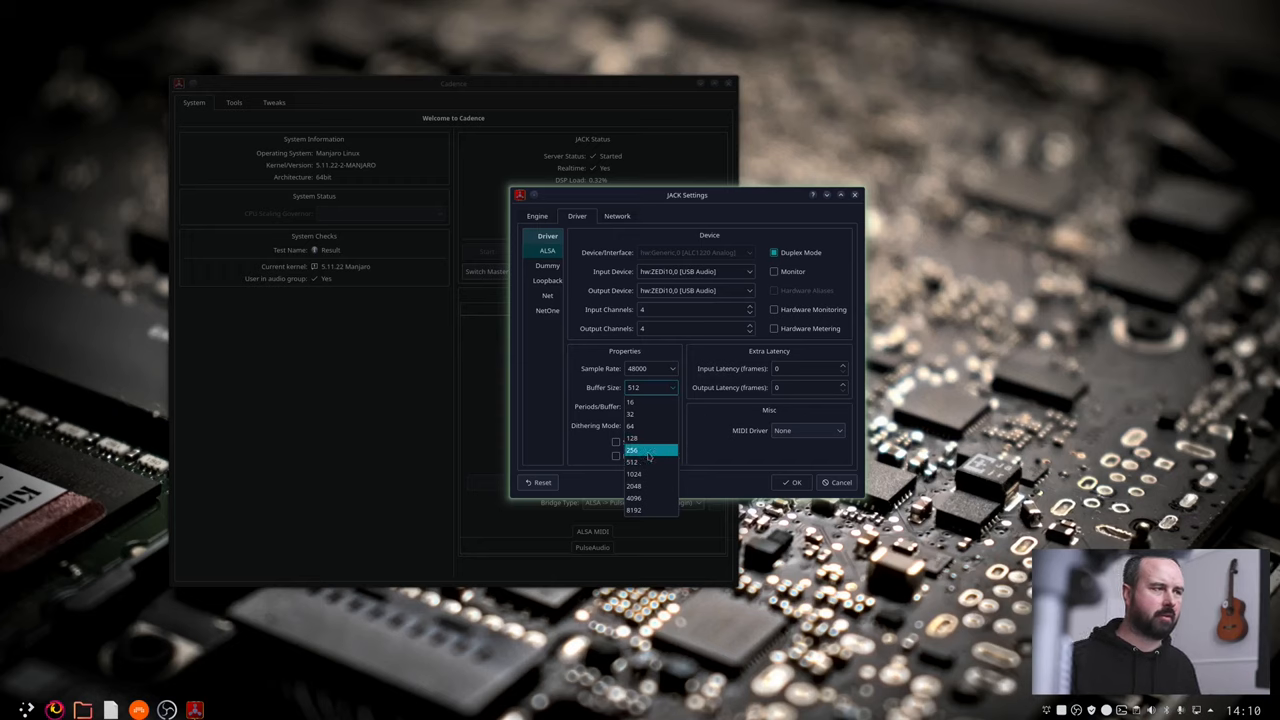
{"action": "left_click", "coordinate": [633, 461]}
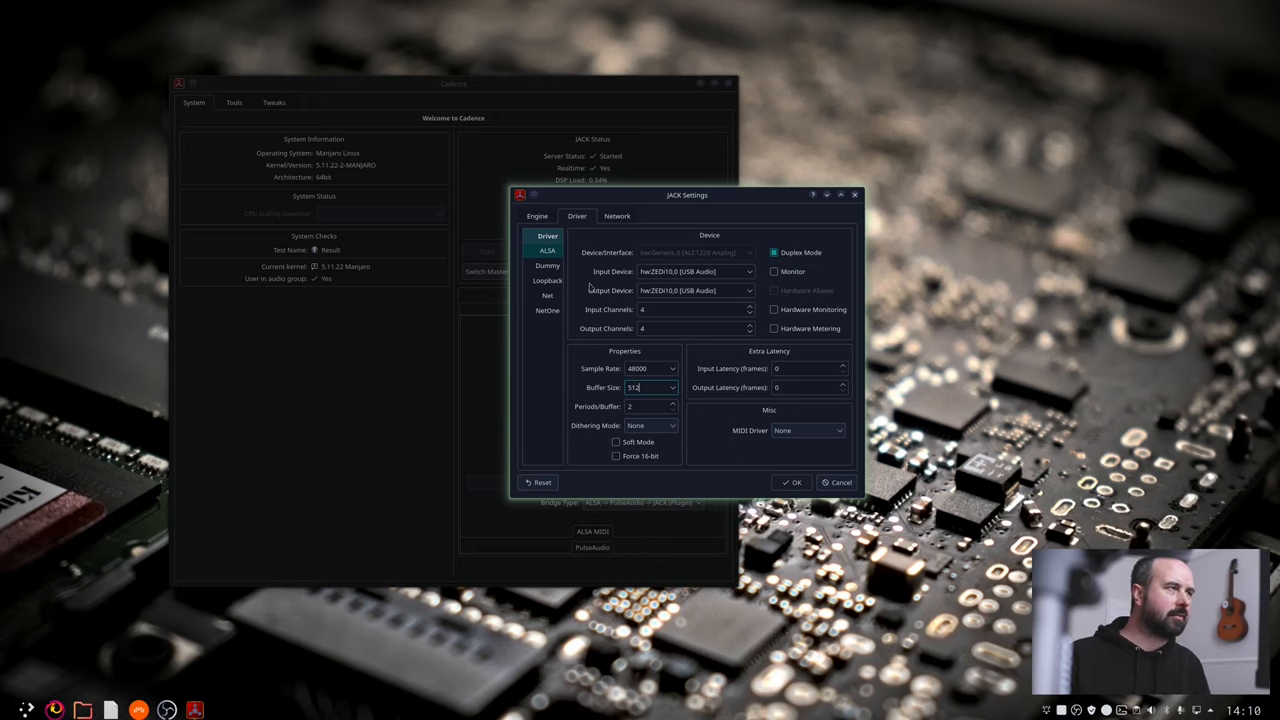
{"action": "left_click", "coordinate": [537, 216]}
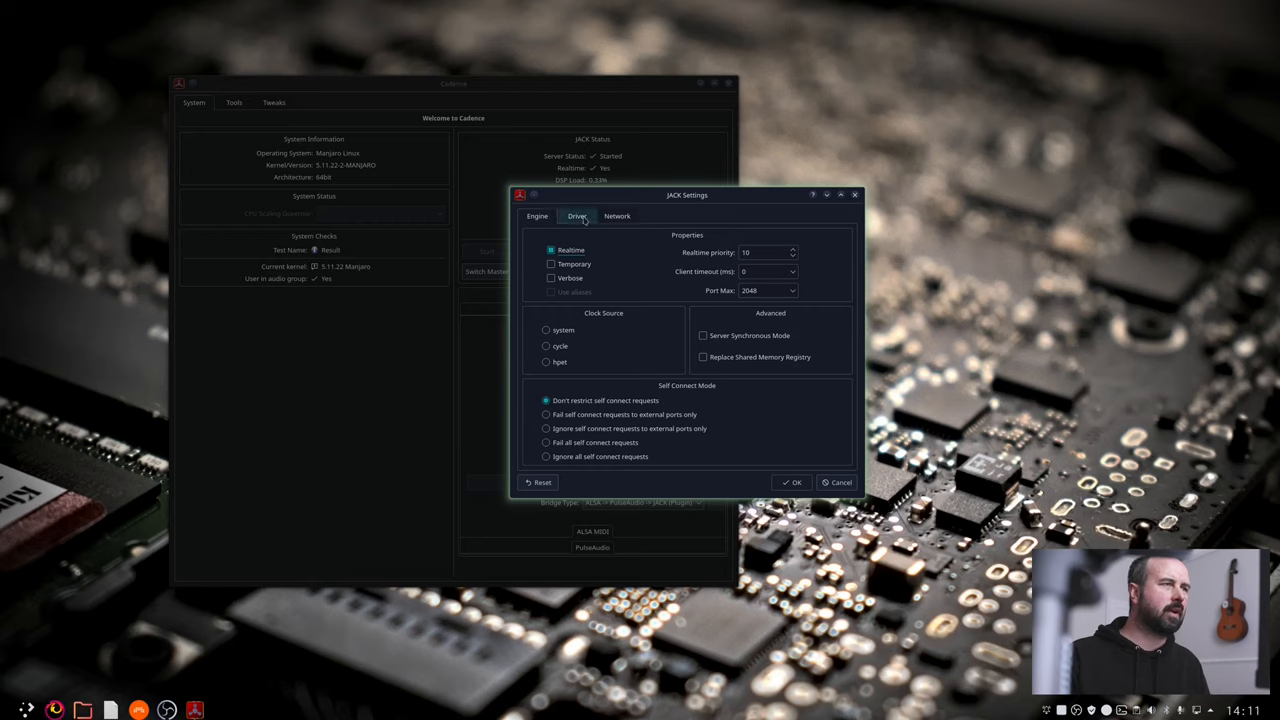
{"action": "left_click", "coordinate": [577, 216]}
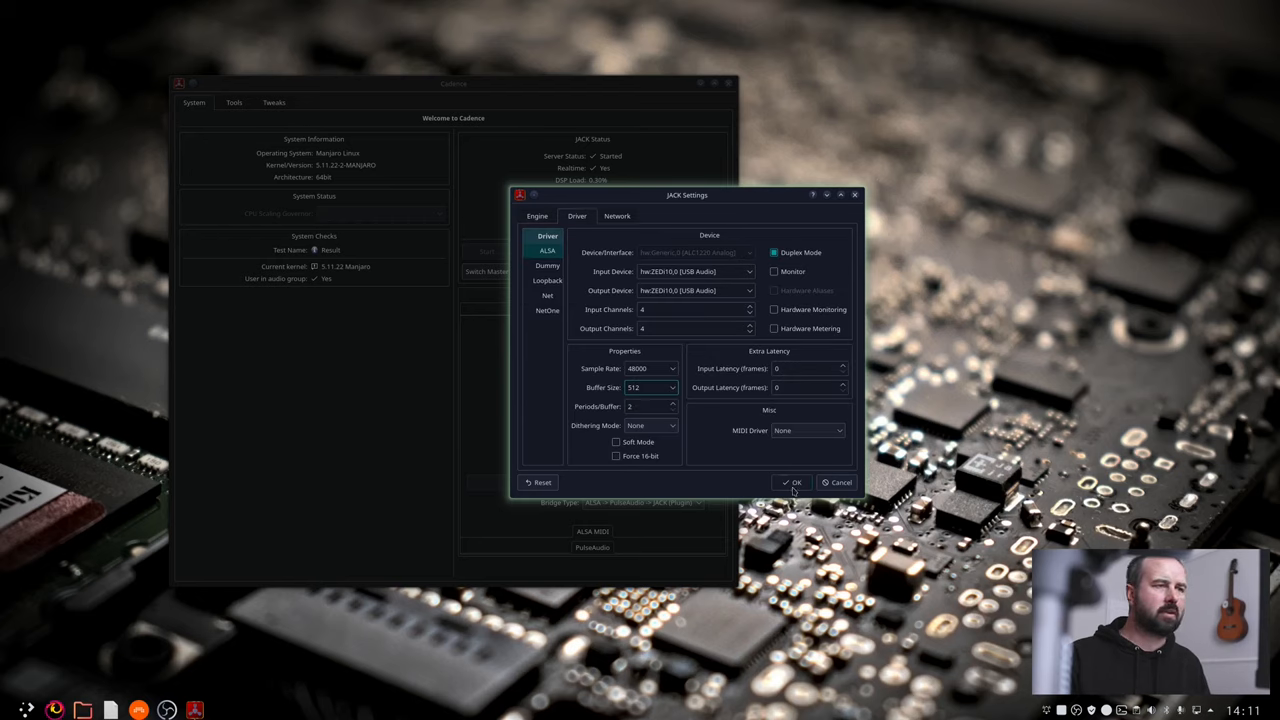
Step: Apply the JACK settings, keep 'Auto-start JACK at login' enabled, and close Cadence
{"action": "left_click", "coordinate": [791, 482]}
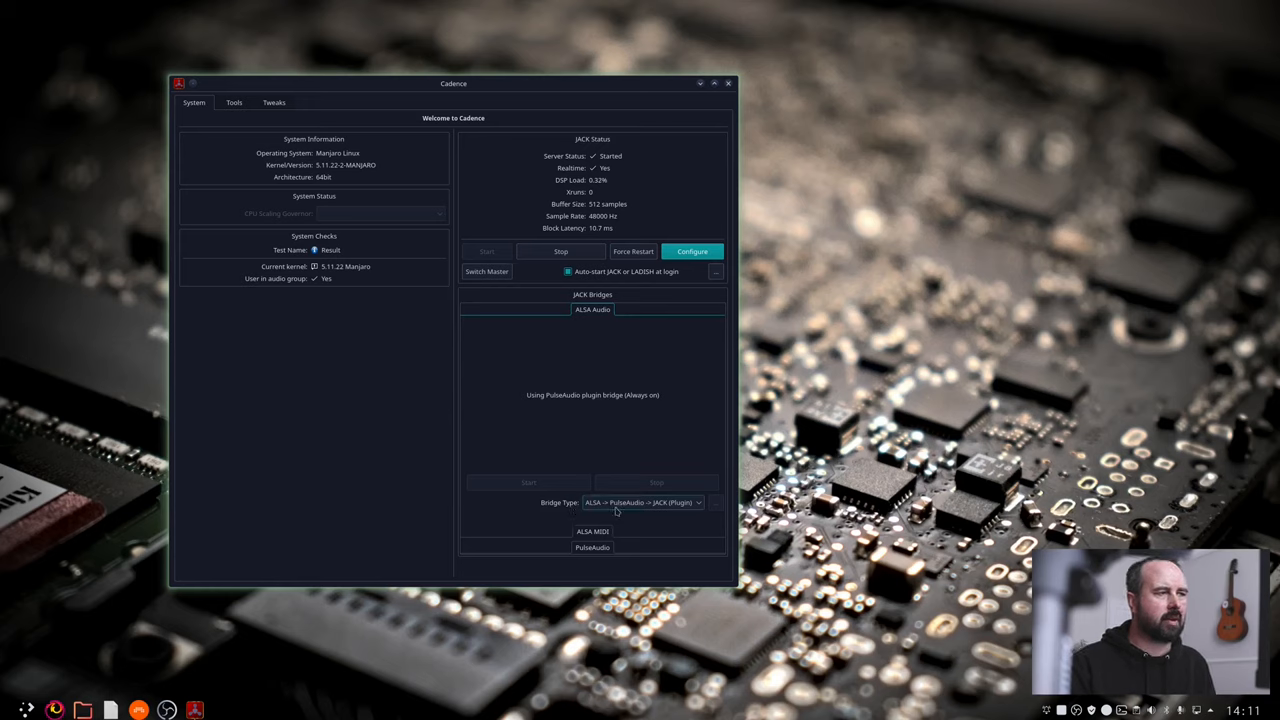
{"action": "left_click", "coordinate": [645, 502]}
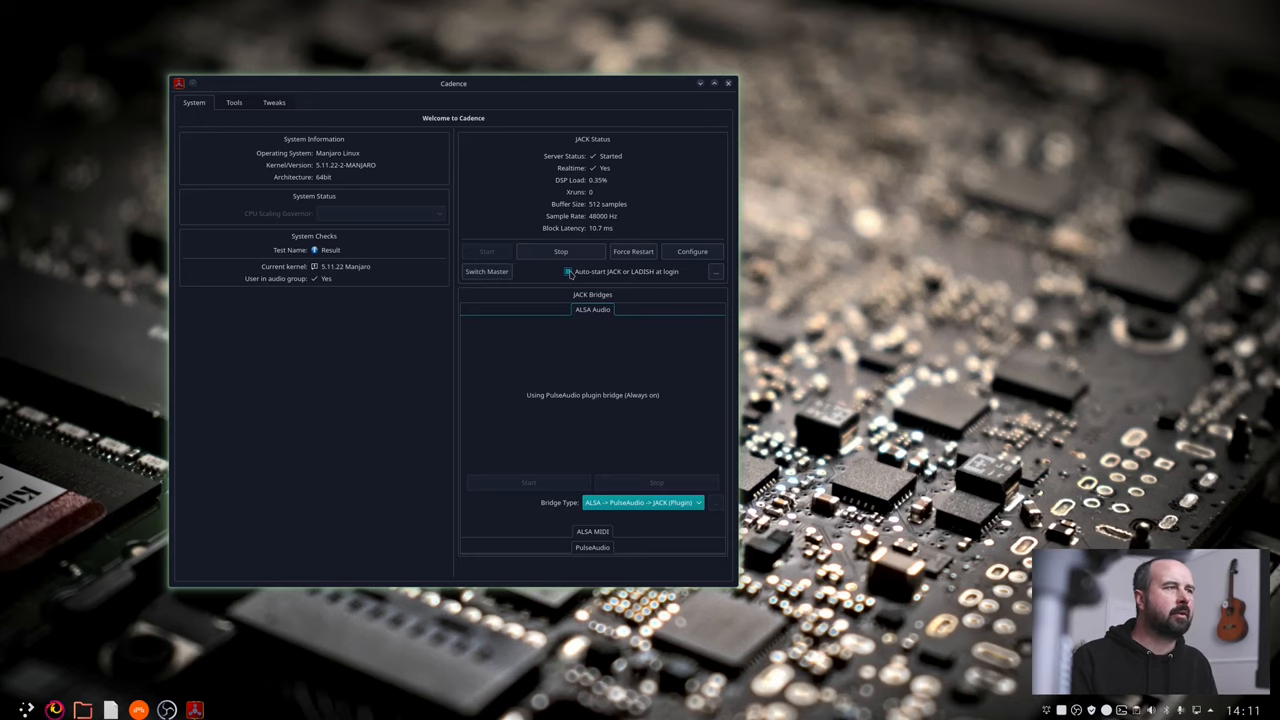
{"action": "left_click", "coordinate": [568, 271]}
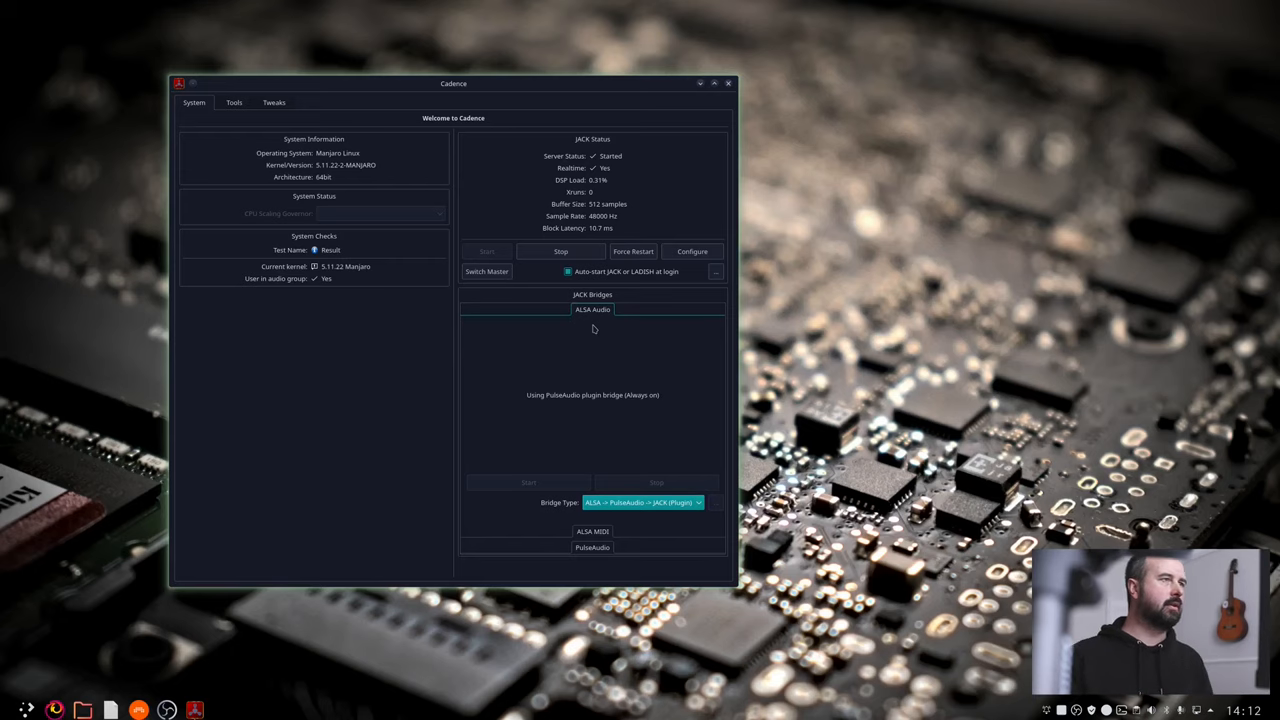
{"action": "left_click", "coordinate": [728, 83]}
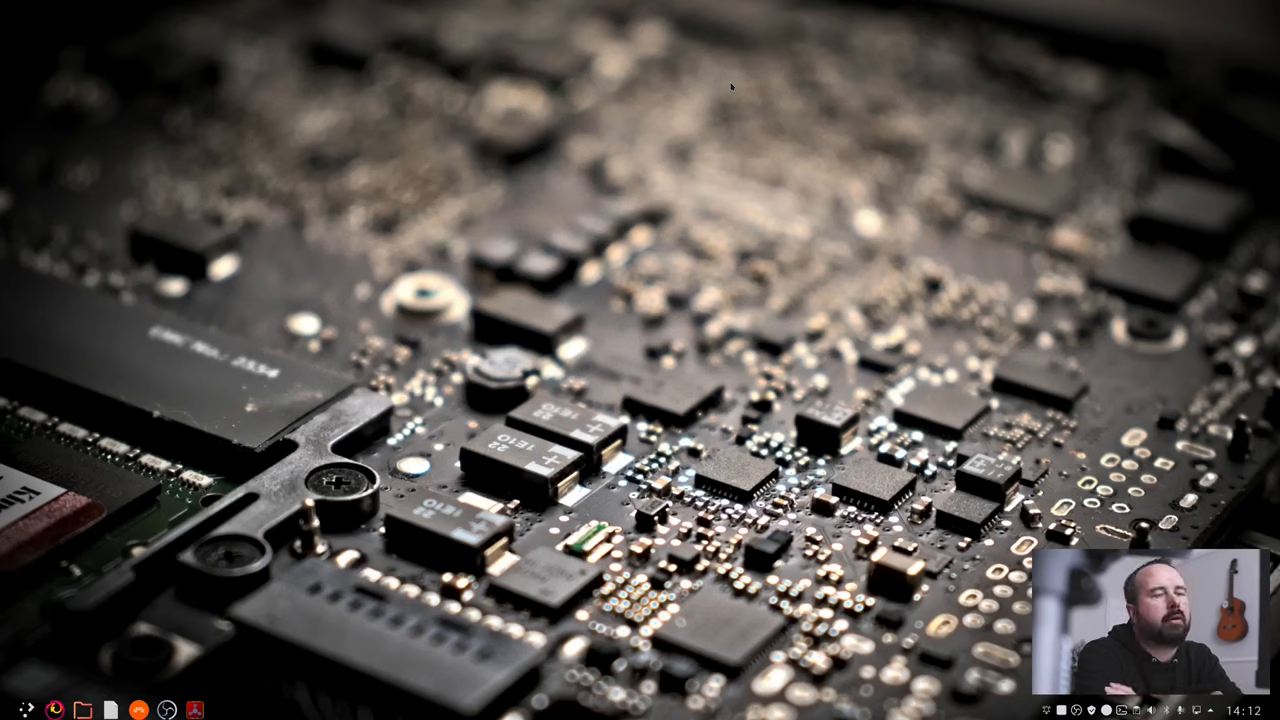